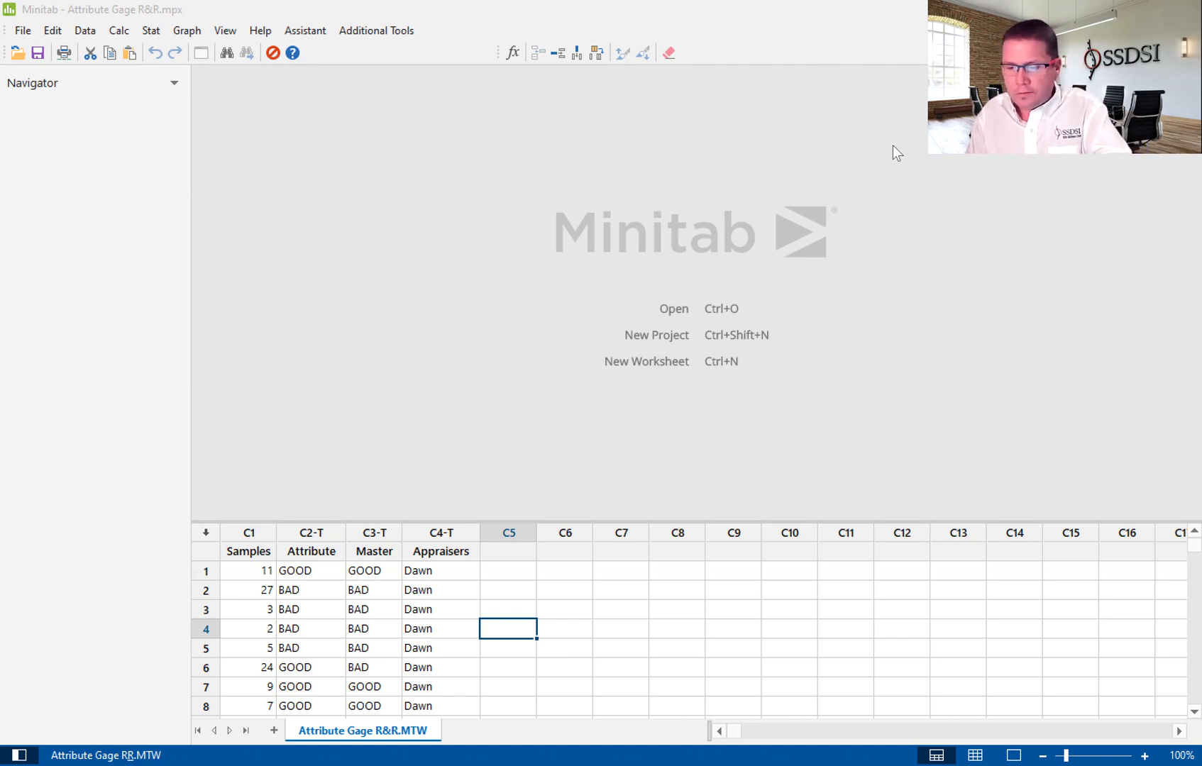
pyautogui.moveTo(447, 157)
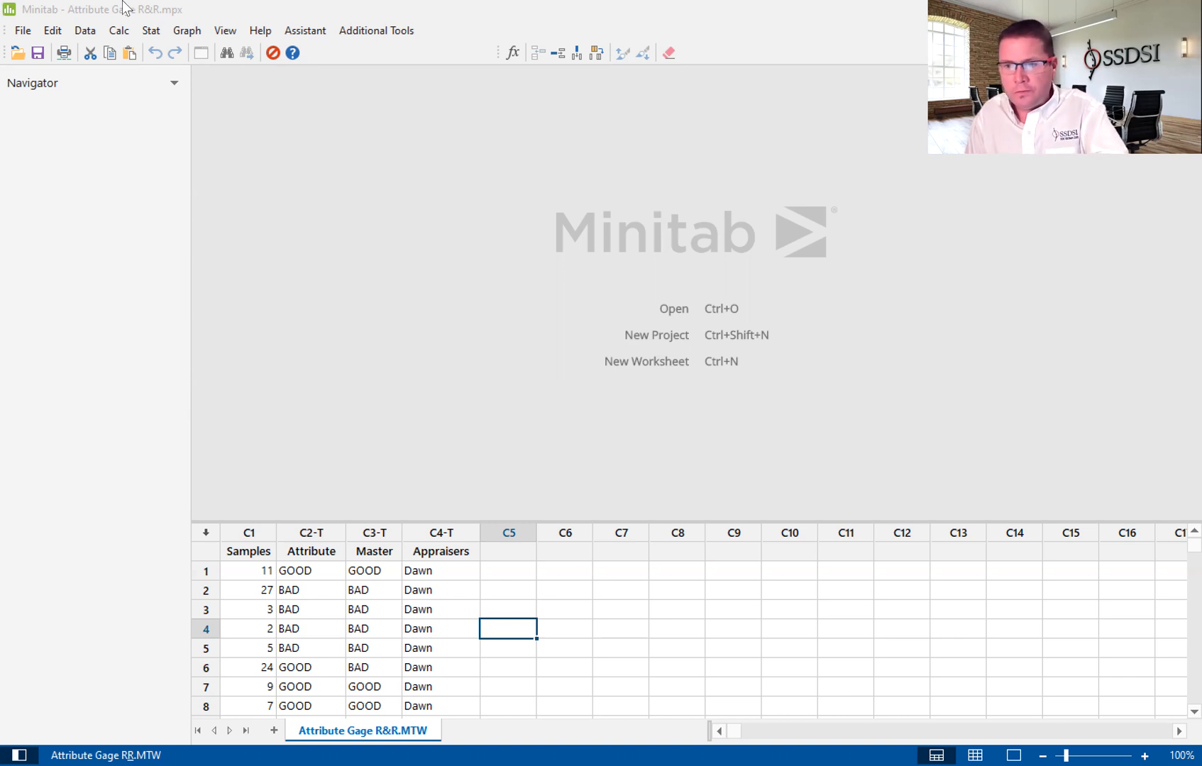
# - Bring up the Assistant's Measurement Systems Analysis chooser with its gage R&R and attribute agreement branches
pyautogui.click(303, 32)
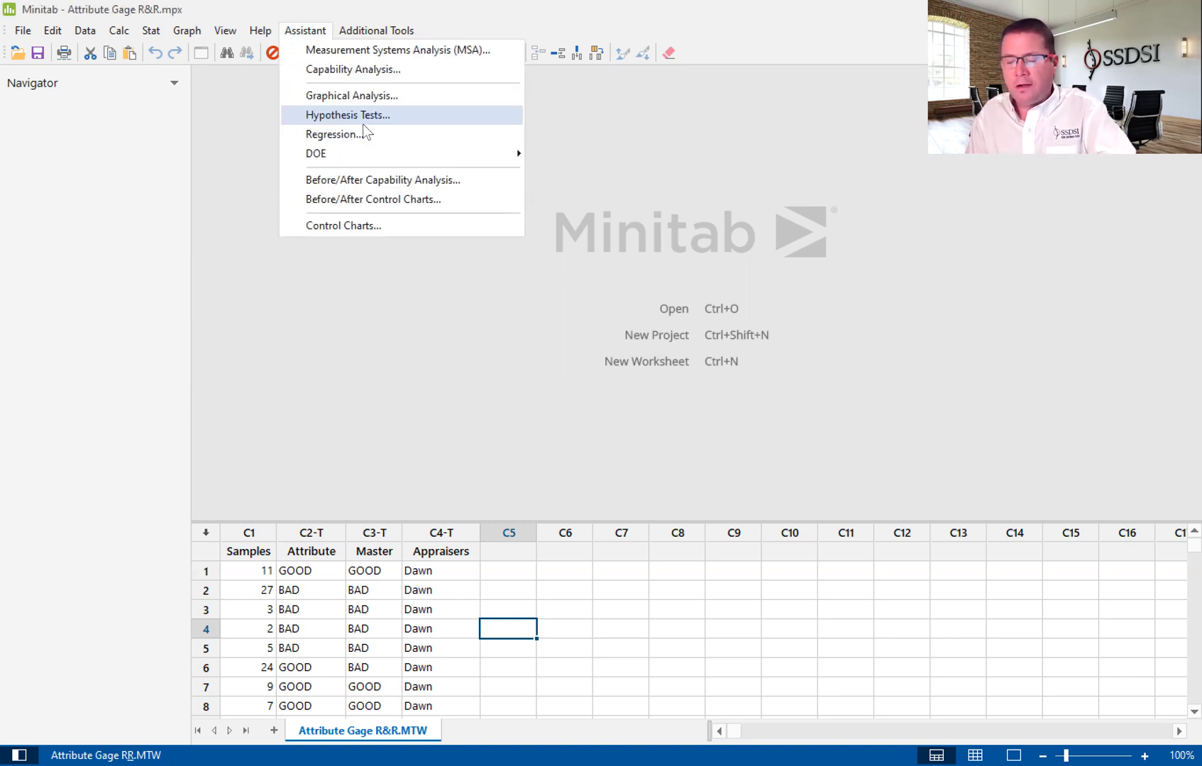
pyautogui.moveTo(348, 113)
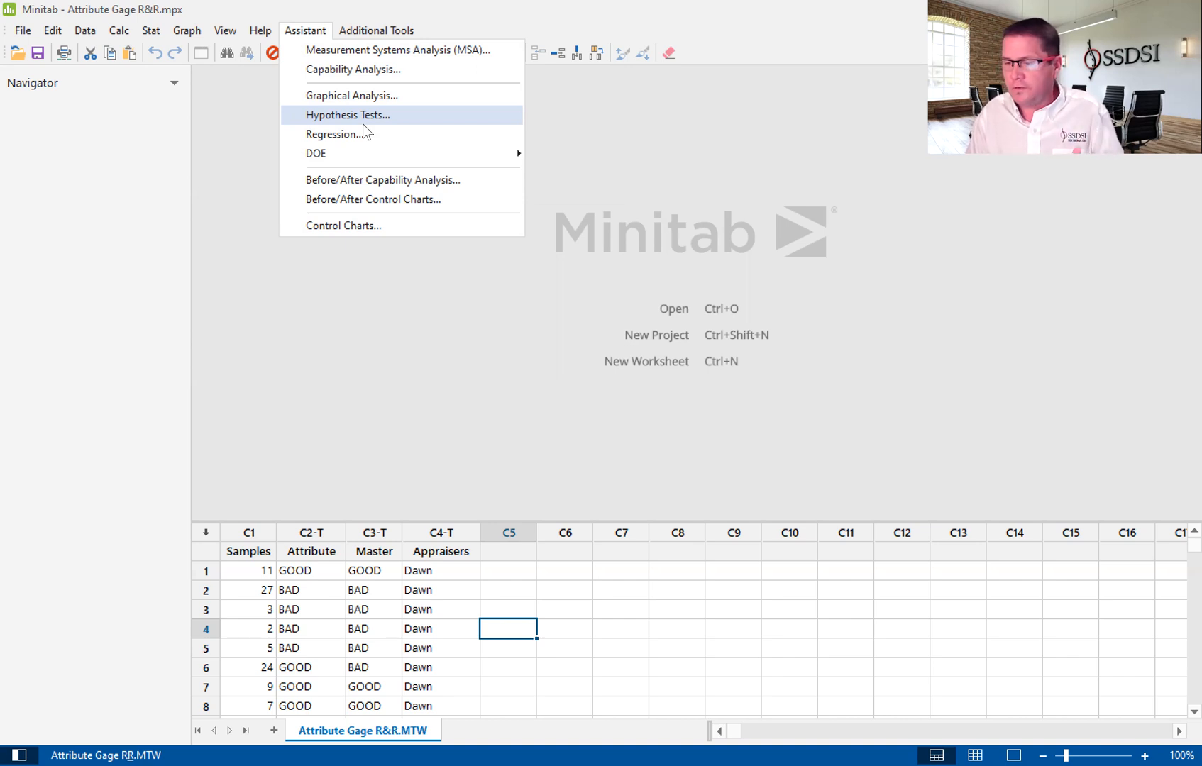
pyautogui.moveTo(379, 115)
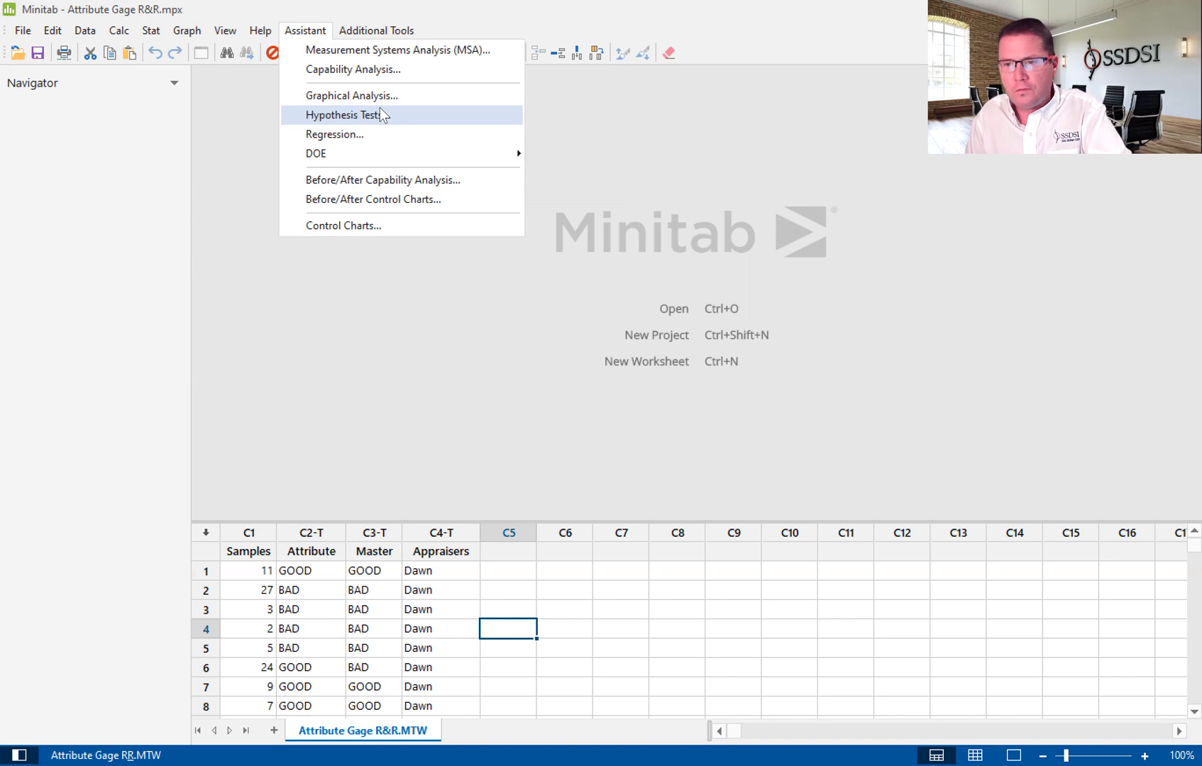
pyautogui.moveTo(399, 50)
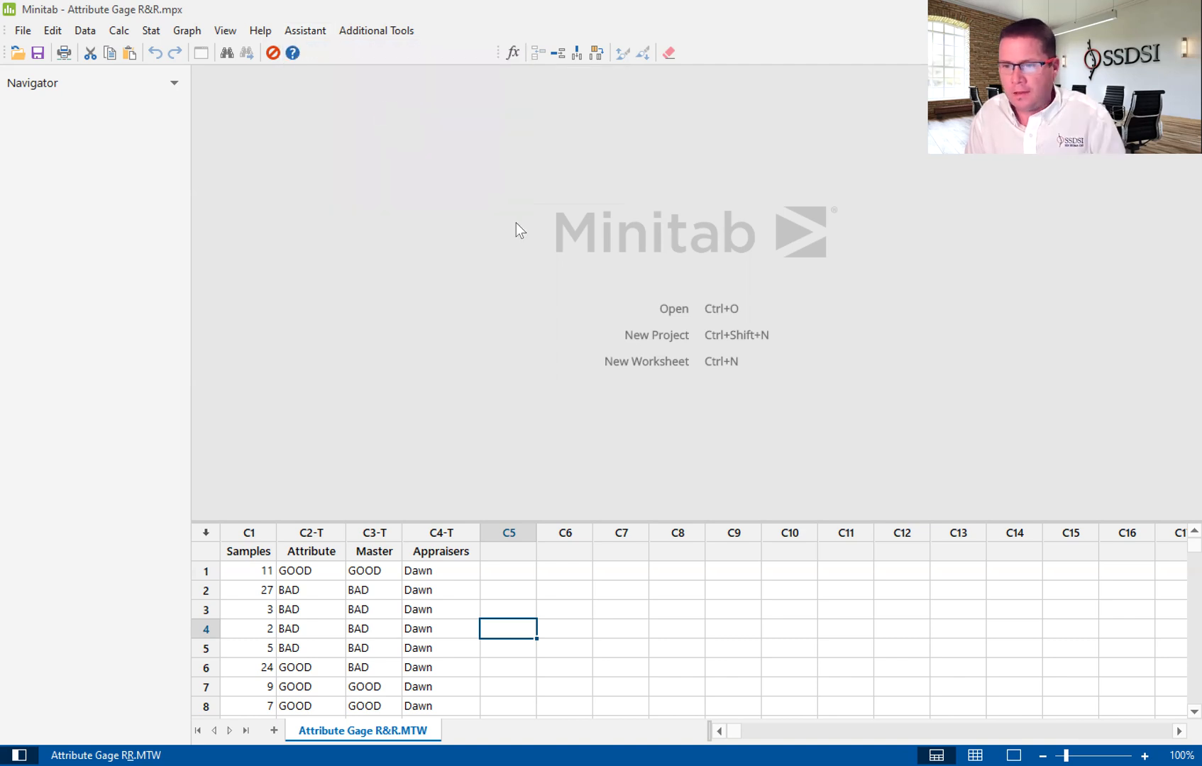
pyautogui.click(303, 31)
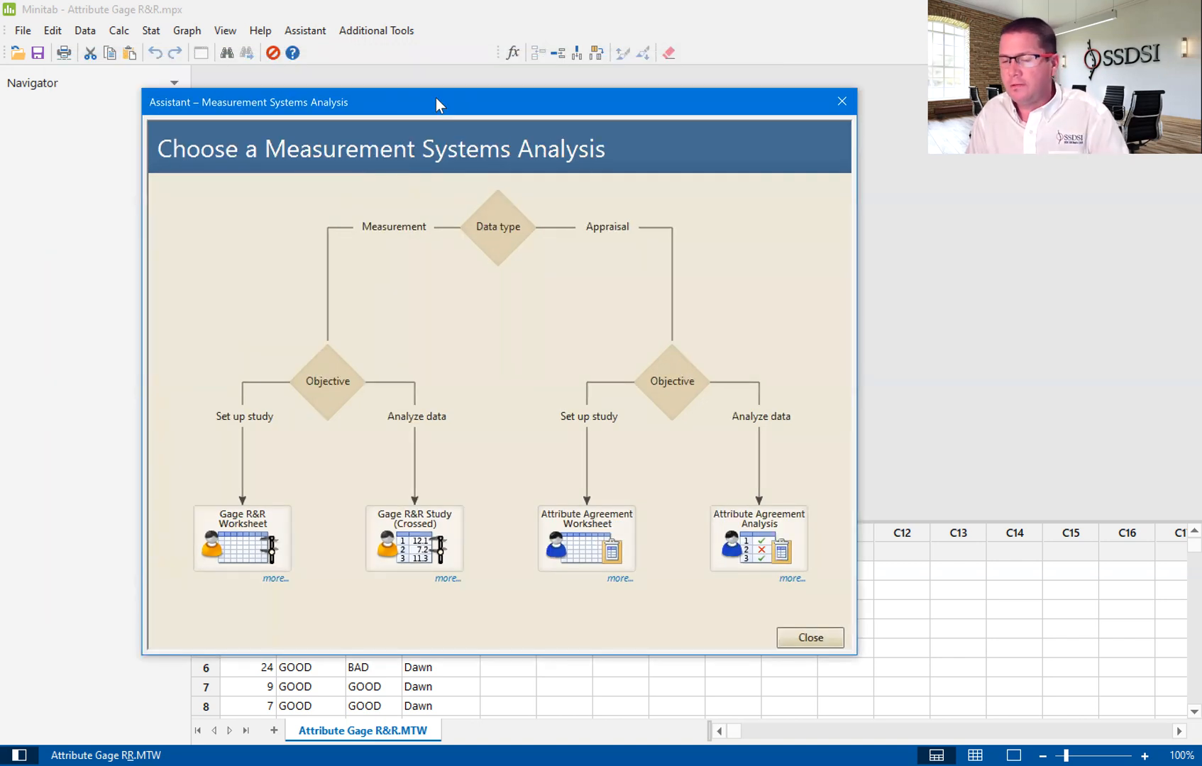
pyautogui.moveTo(694, 254)
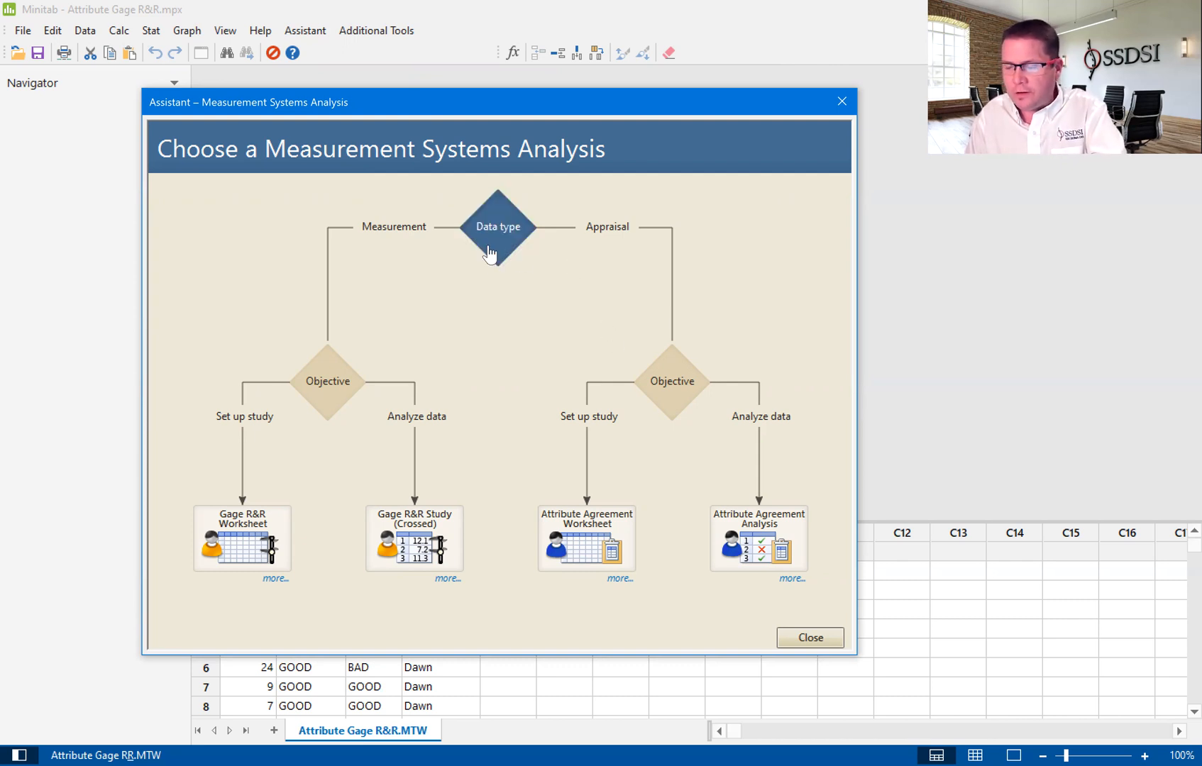
pyautogui.moveTo(460, 271)
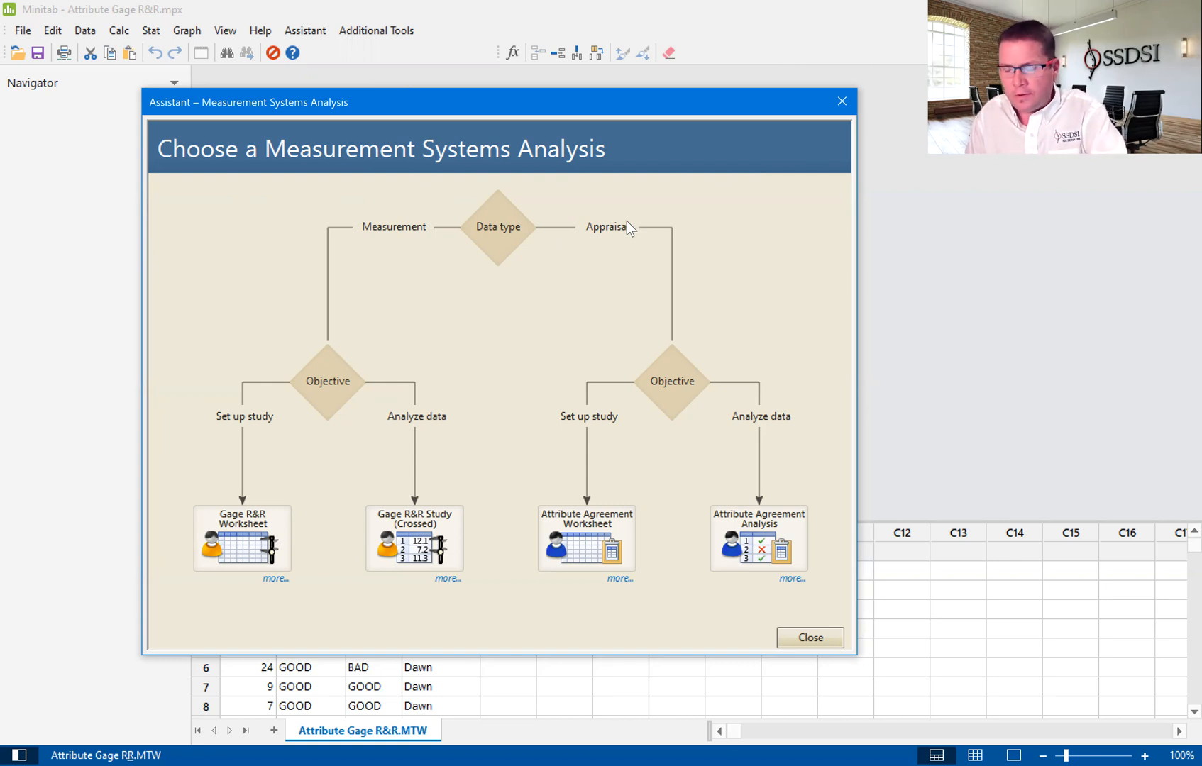
pyautogui.moveTo(497, 230)
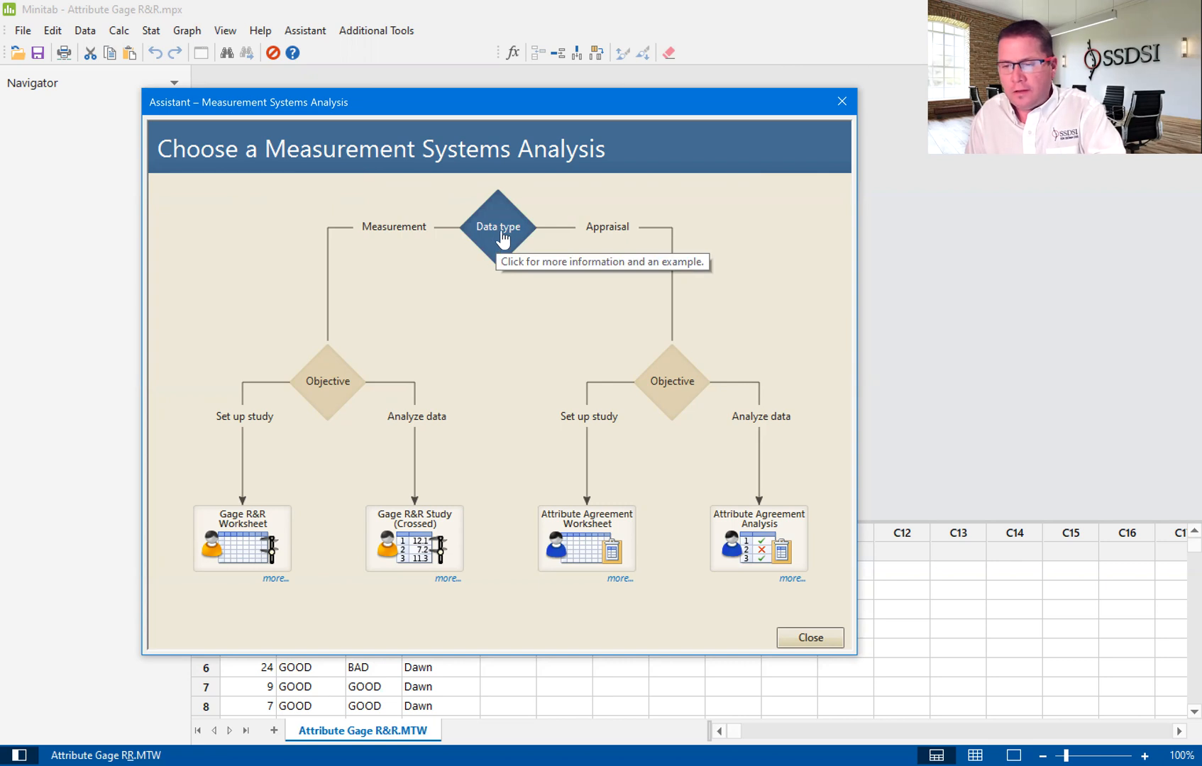
pyautogui.click(497, 227)
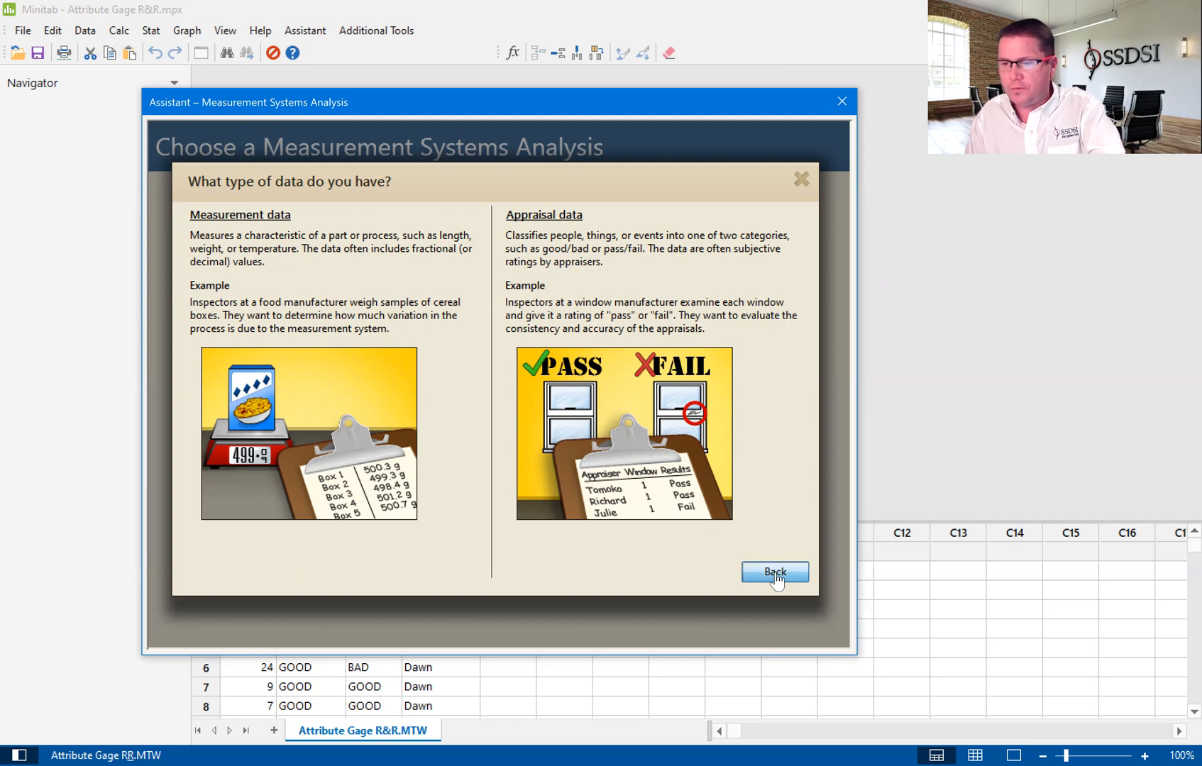
pyautogui.click(773, 572)
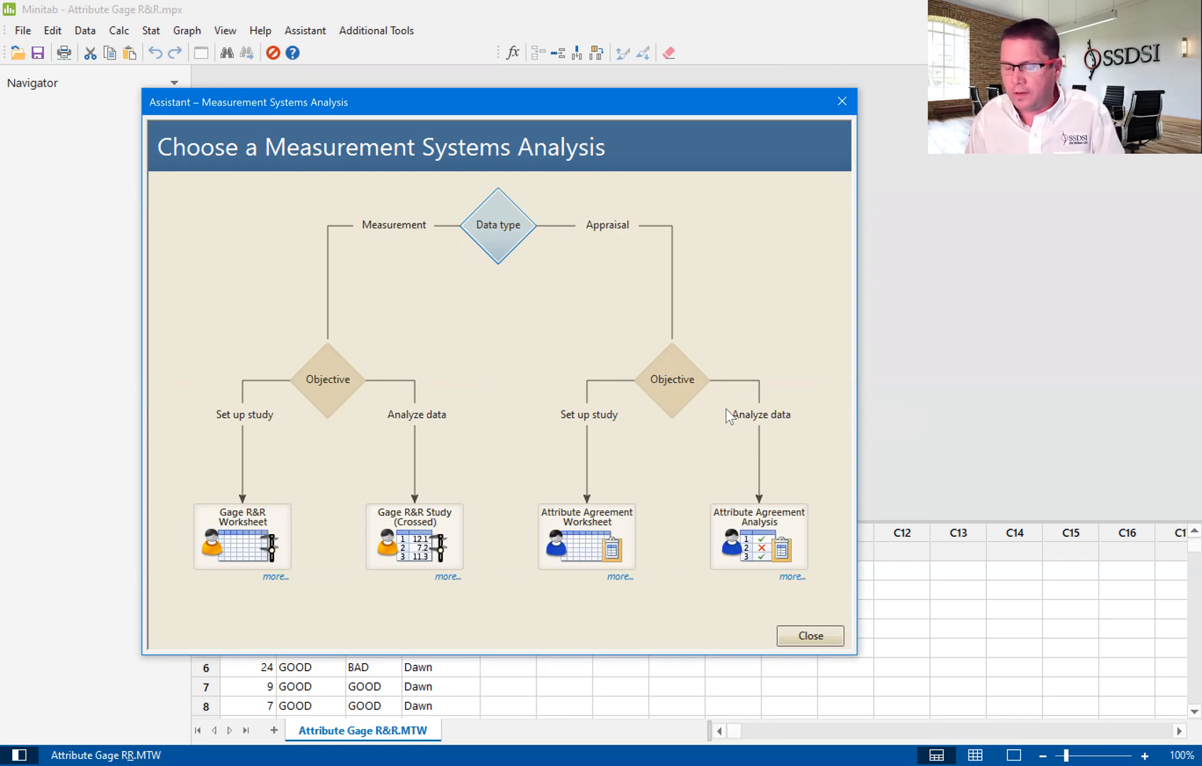
pyautogui.moveTo(672, 381)
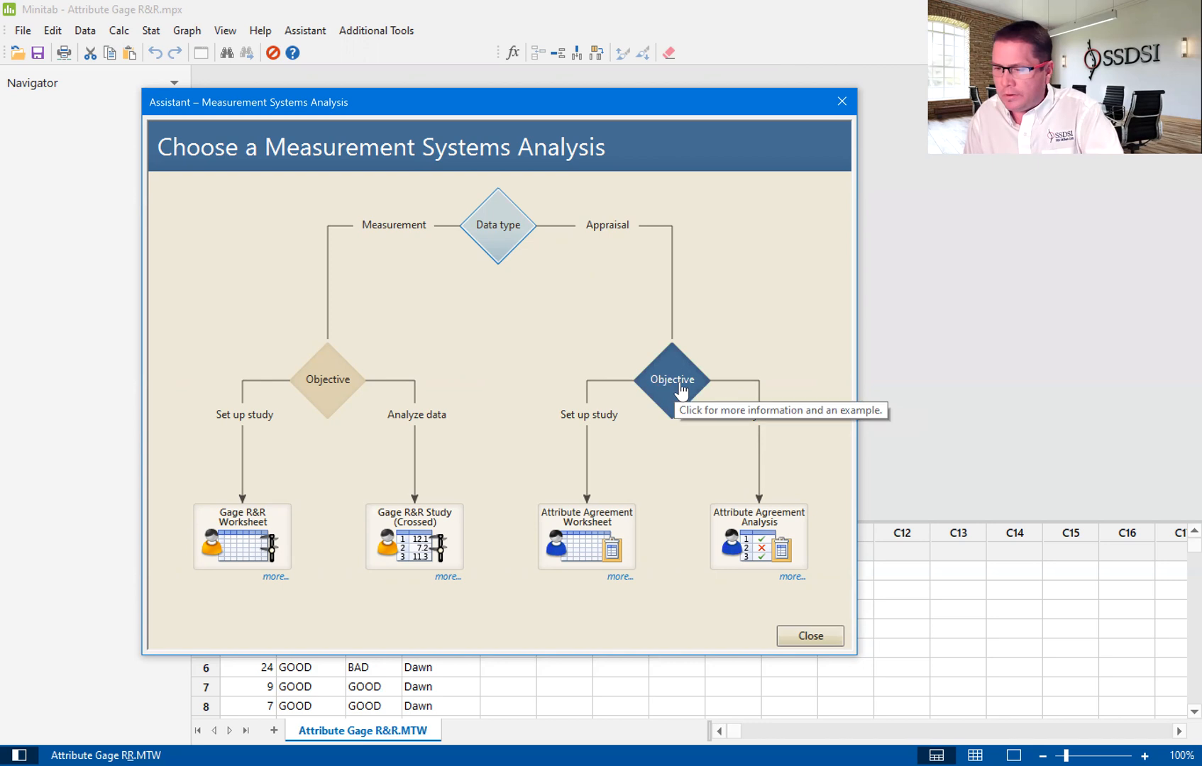
pyautogui.moveTo(681, 389)
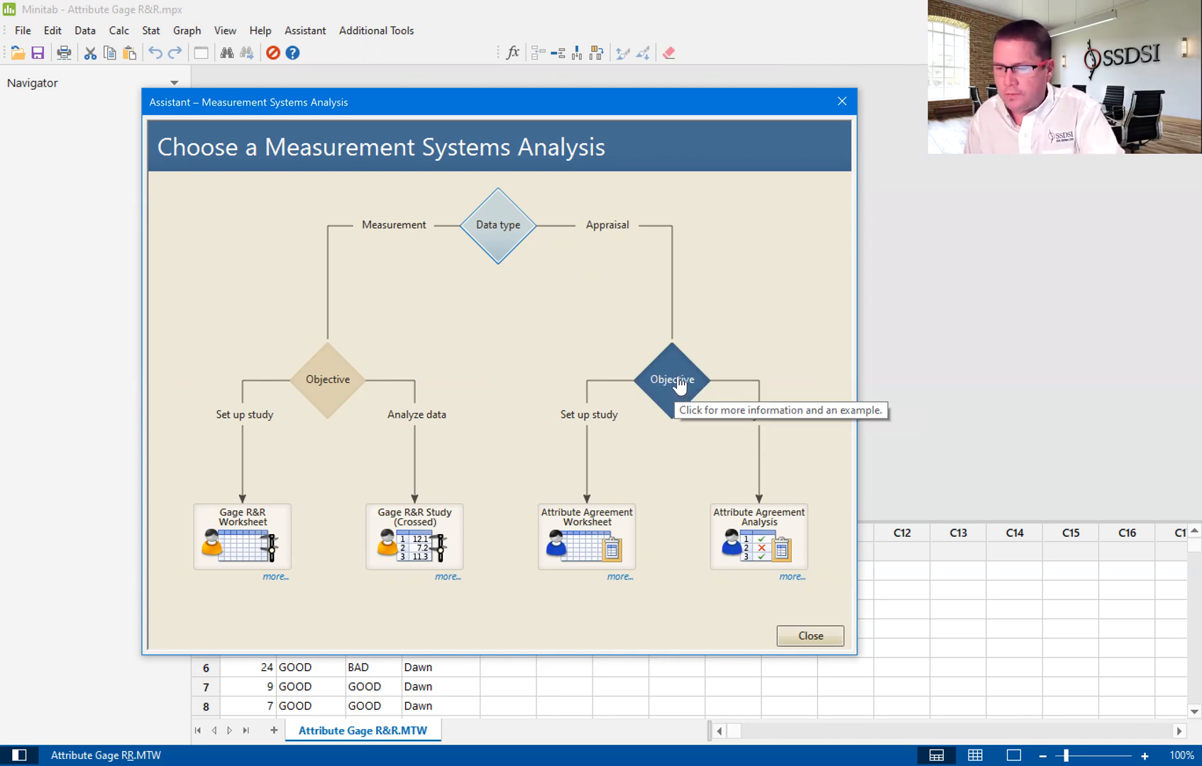
pyautogui.click(670, 379)
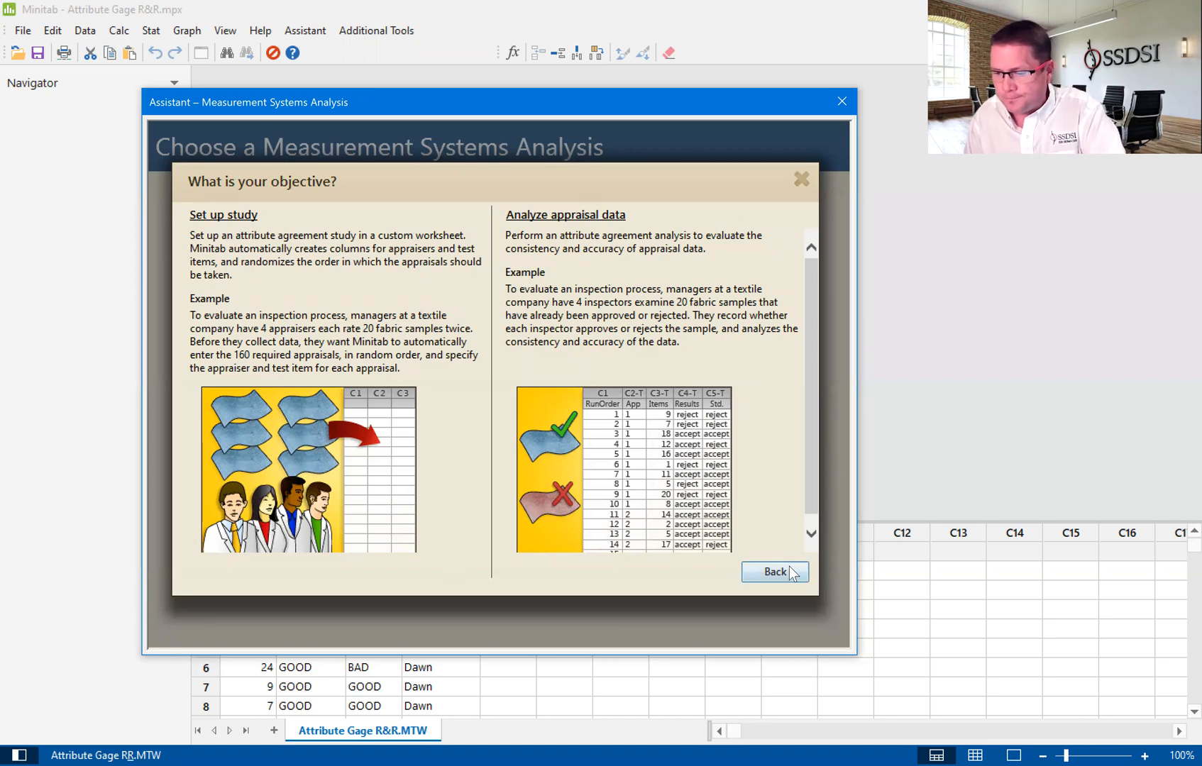
pyautogui.click(774, 572)
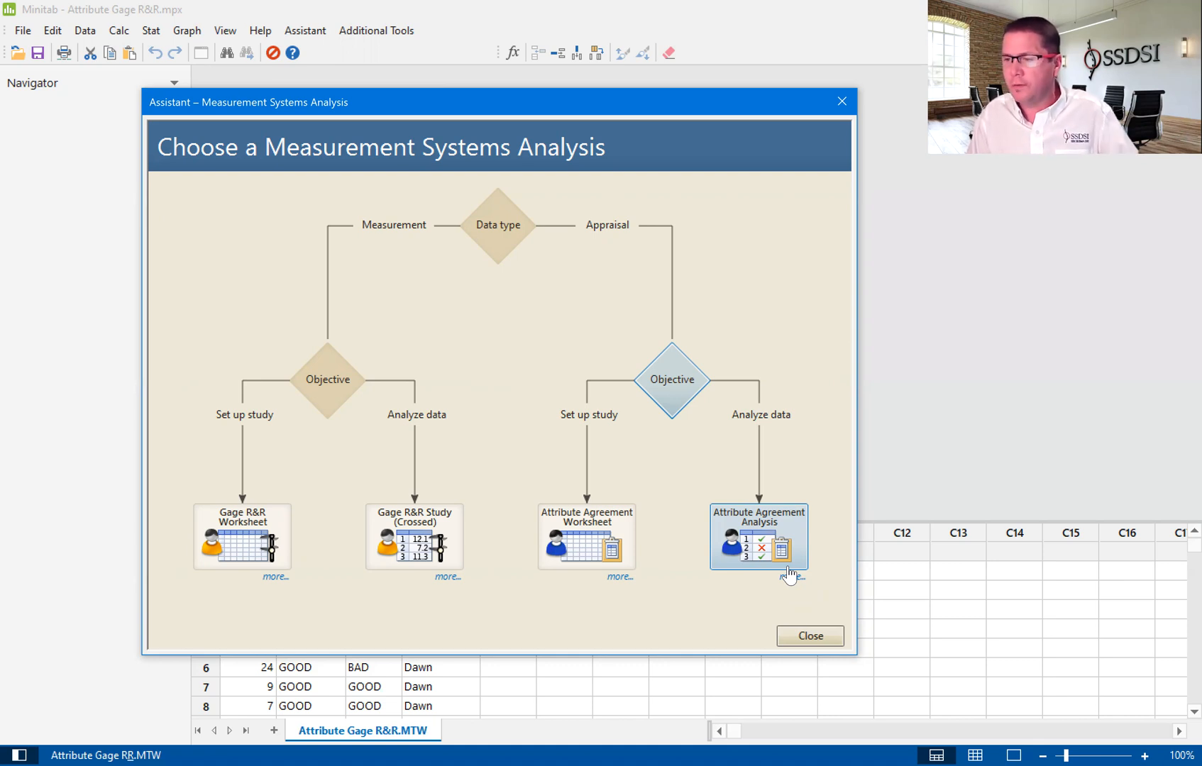
pyautogui.moveTo(597, 580)
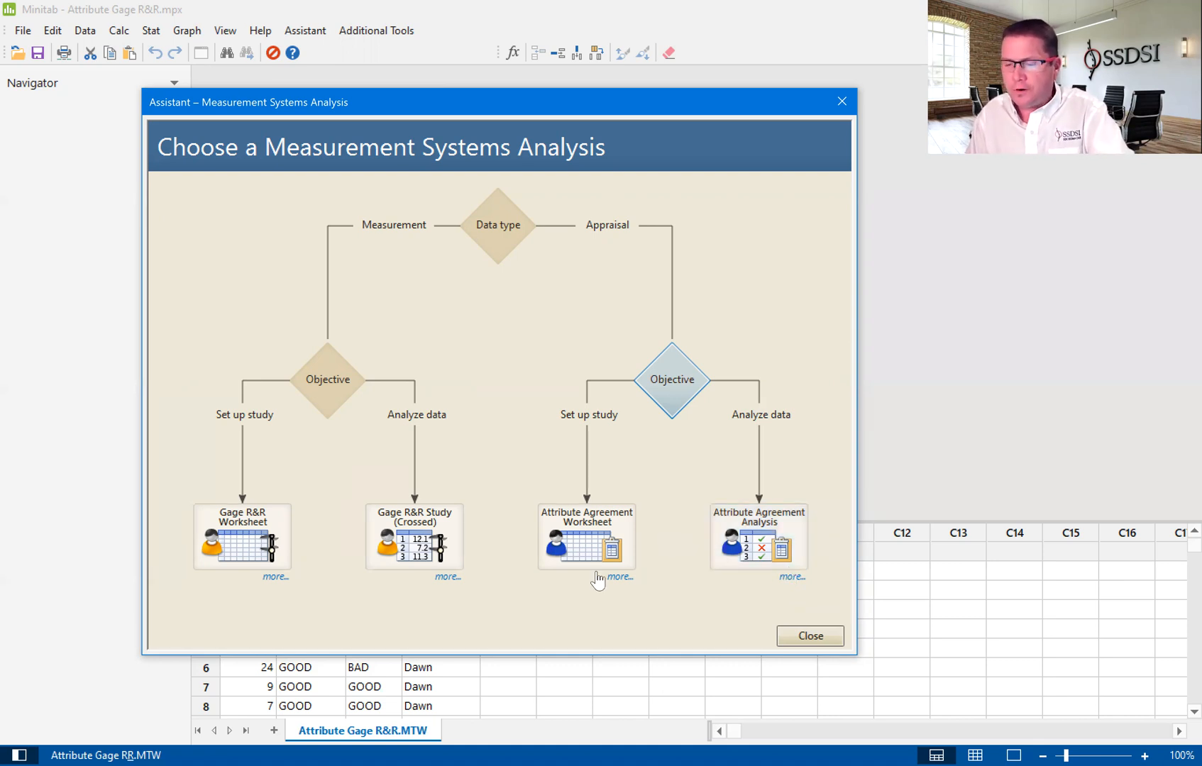
pyautogui.moveTo(586, 537)
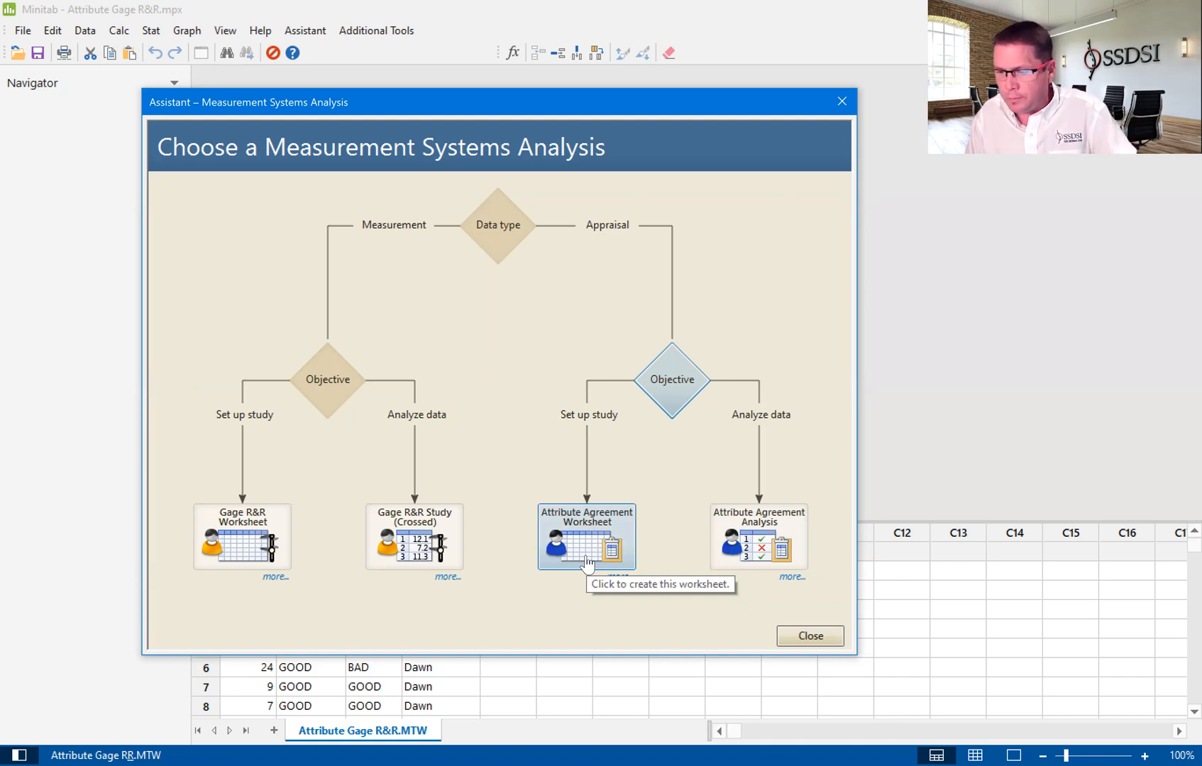
pyautogui.moveTo(584, 548)
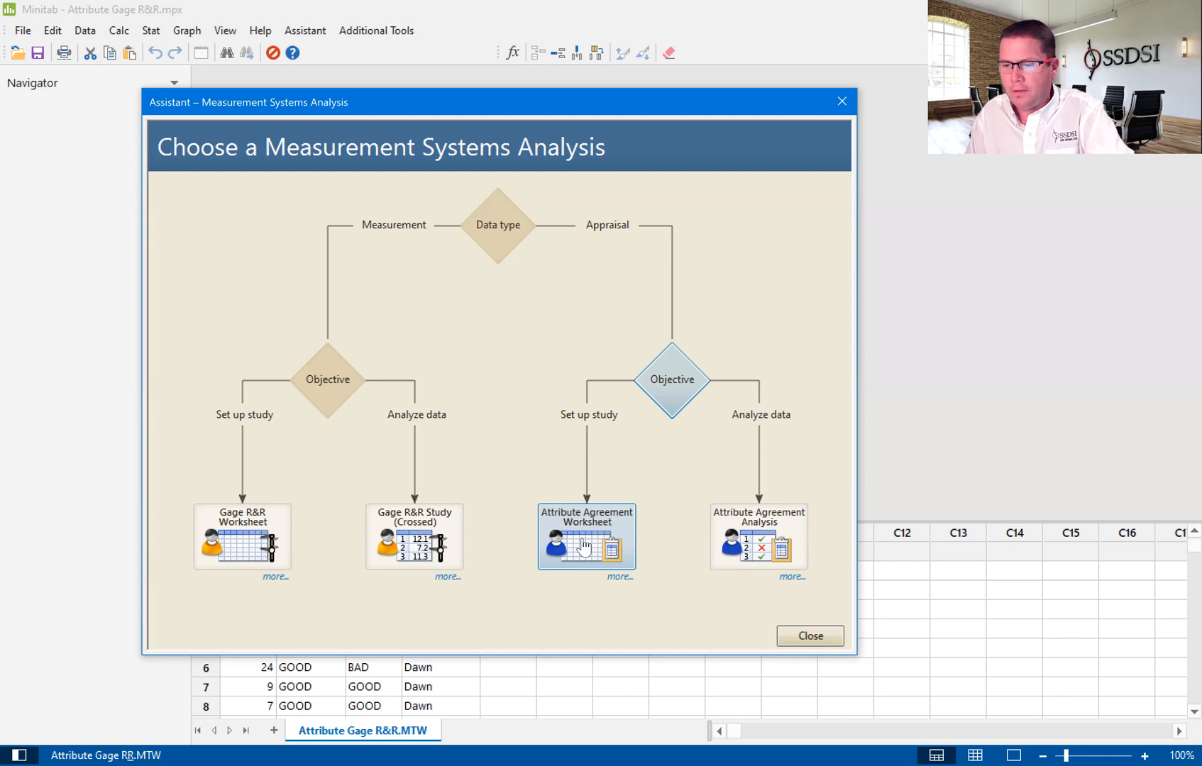
pyautogui.click(586, 538)
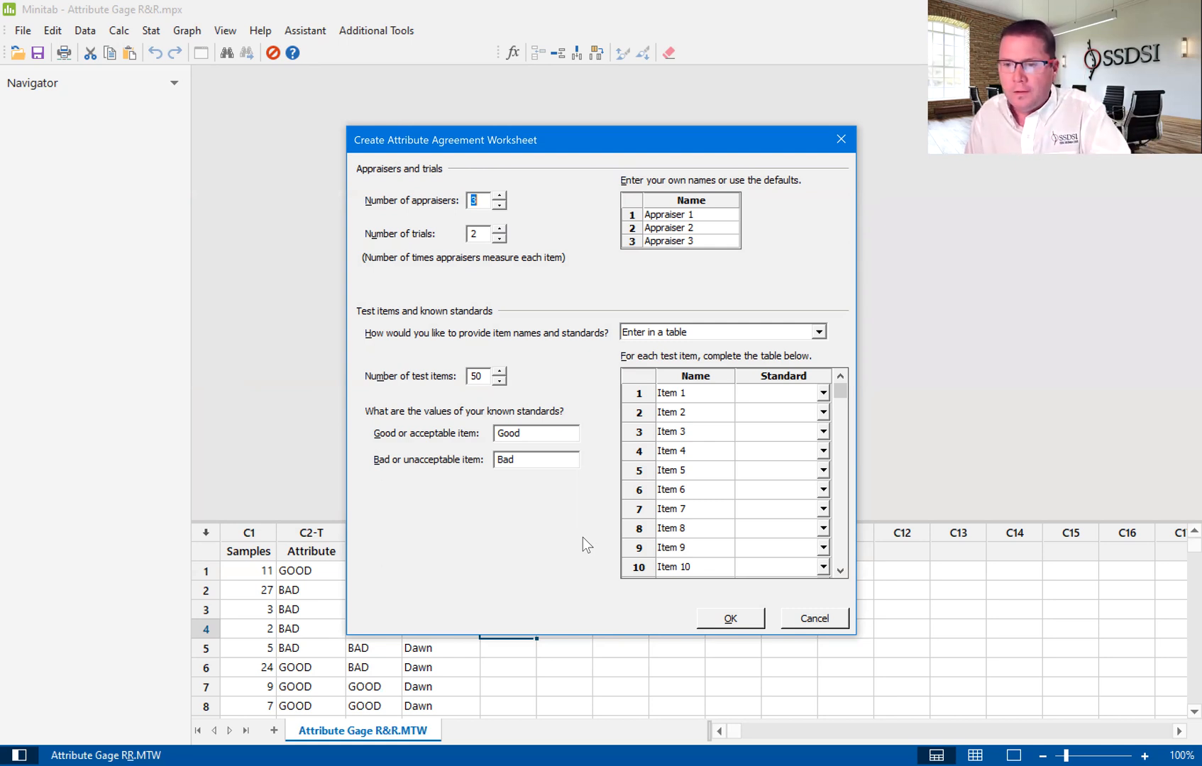
pyautogui.moveTo(511, 244)
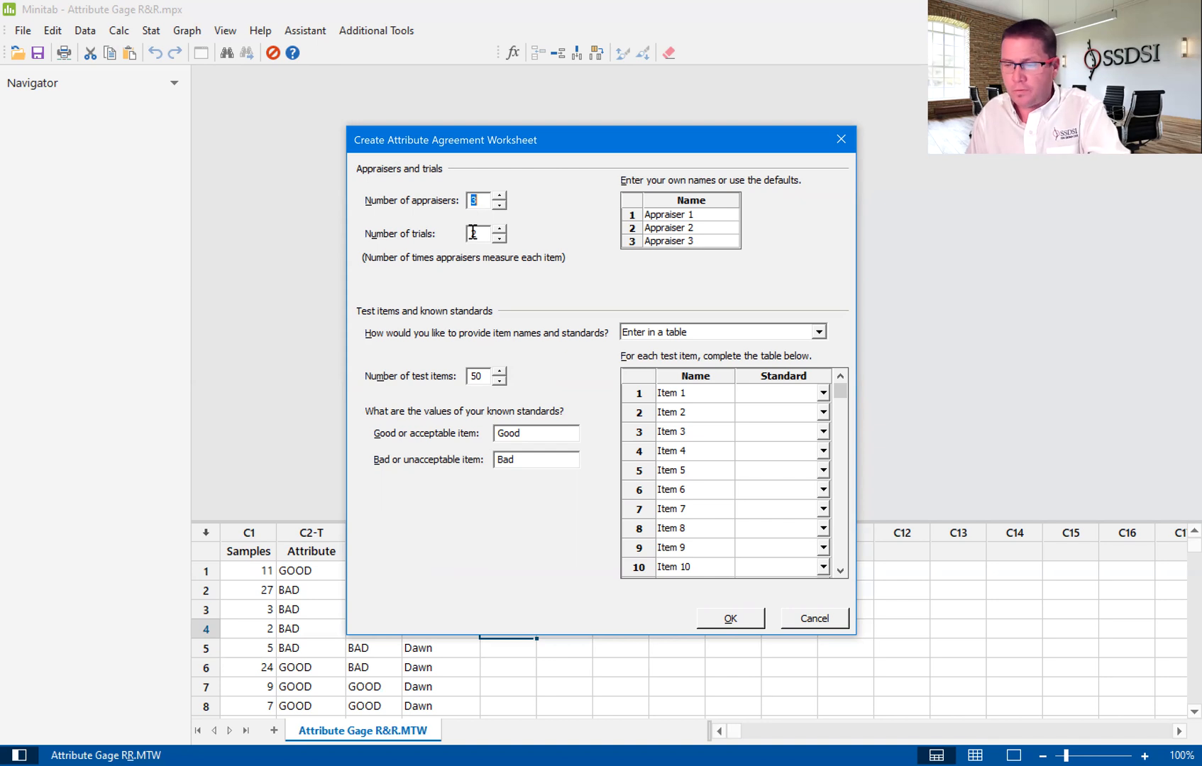
pyautogui.write('2')
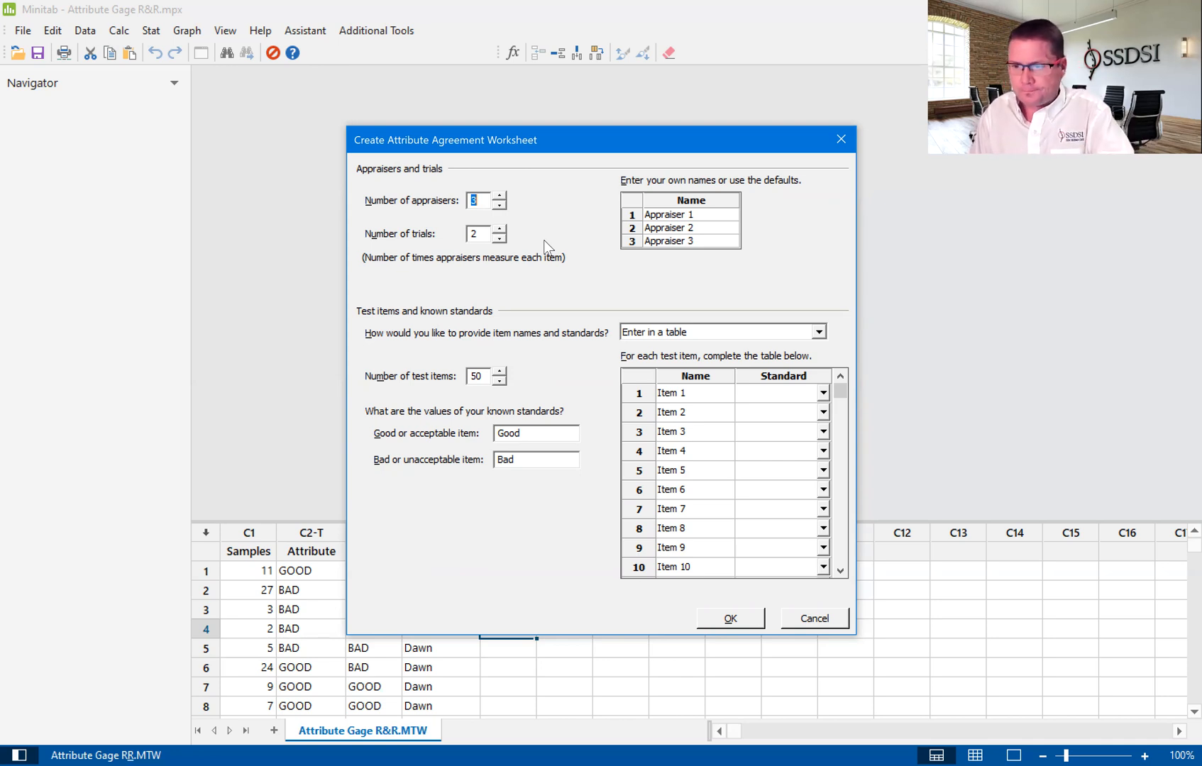
pyautogui.moveTo(437, 376)
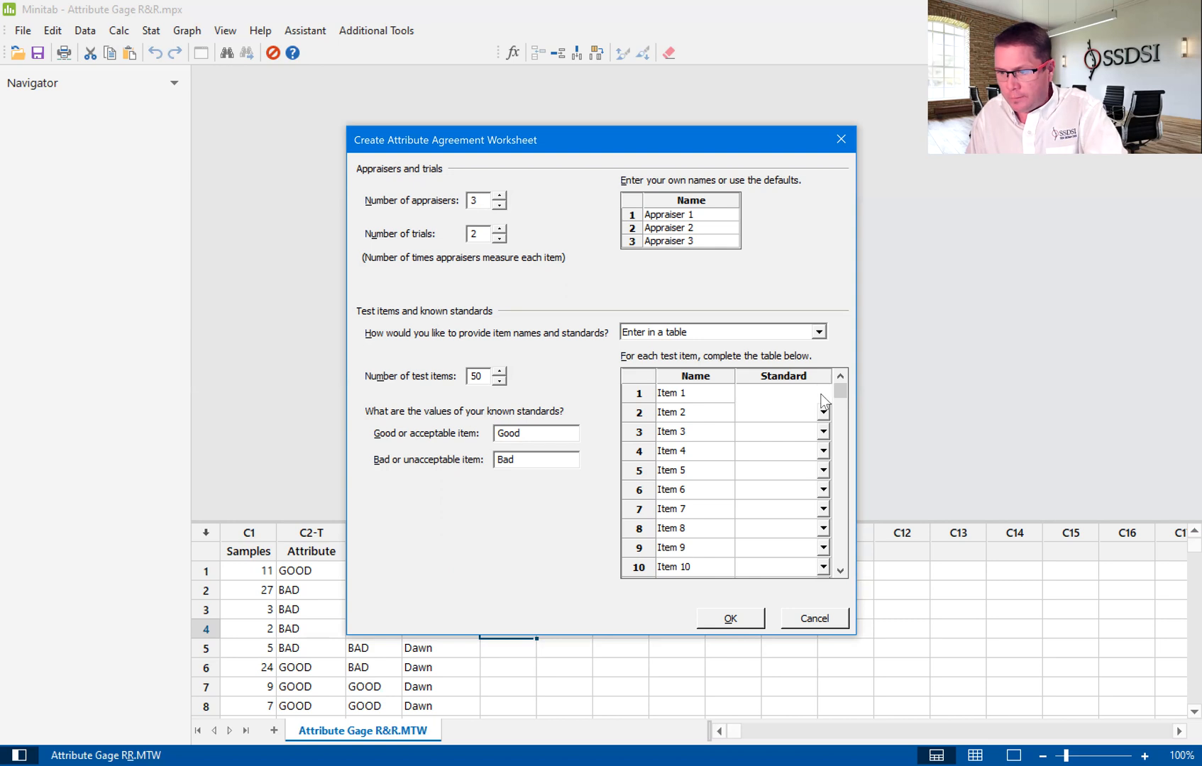
# - Peek at the Good/Bad standard choices for Item 1, then cancel the Create Attribute Agreement Worksheet dialog
pyautogui.click(823, 393)
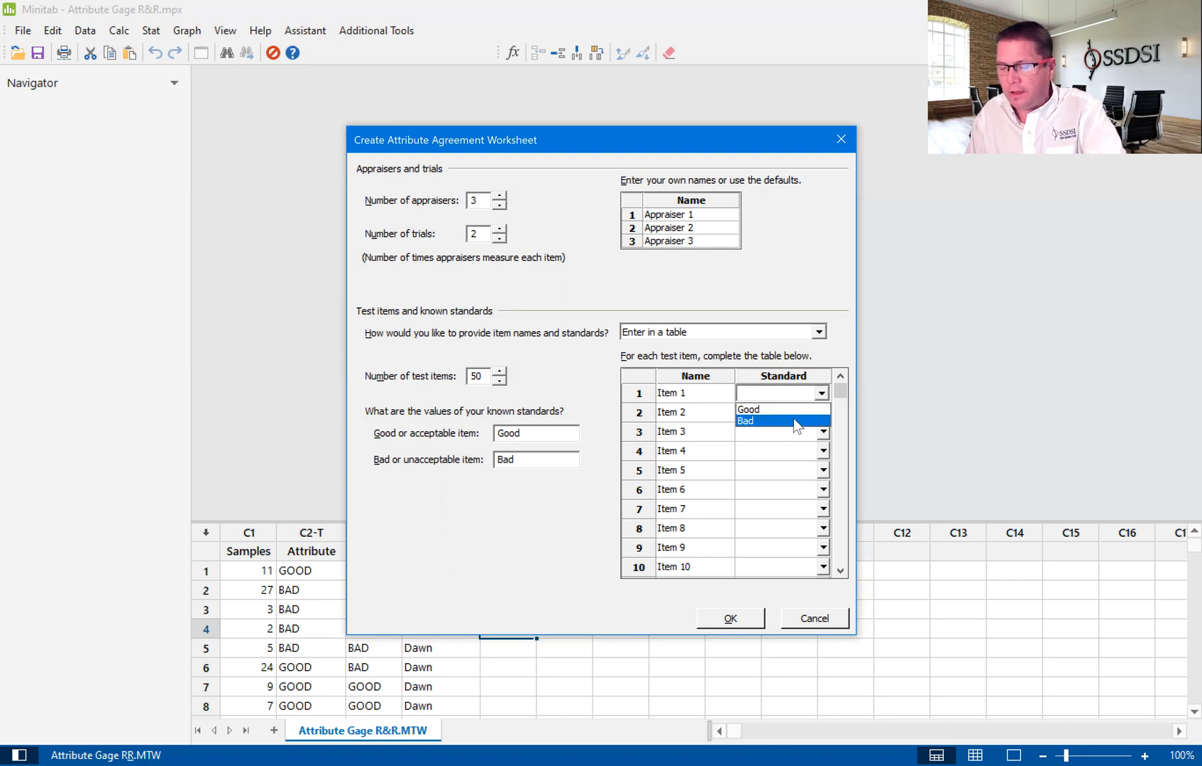
pyautogui.moveTo(789, 410)
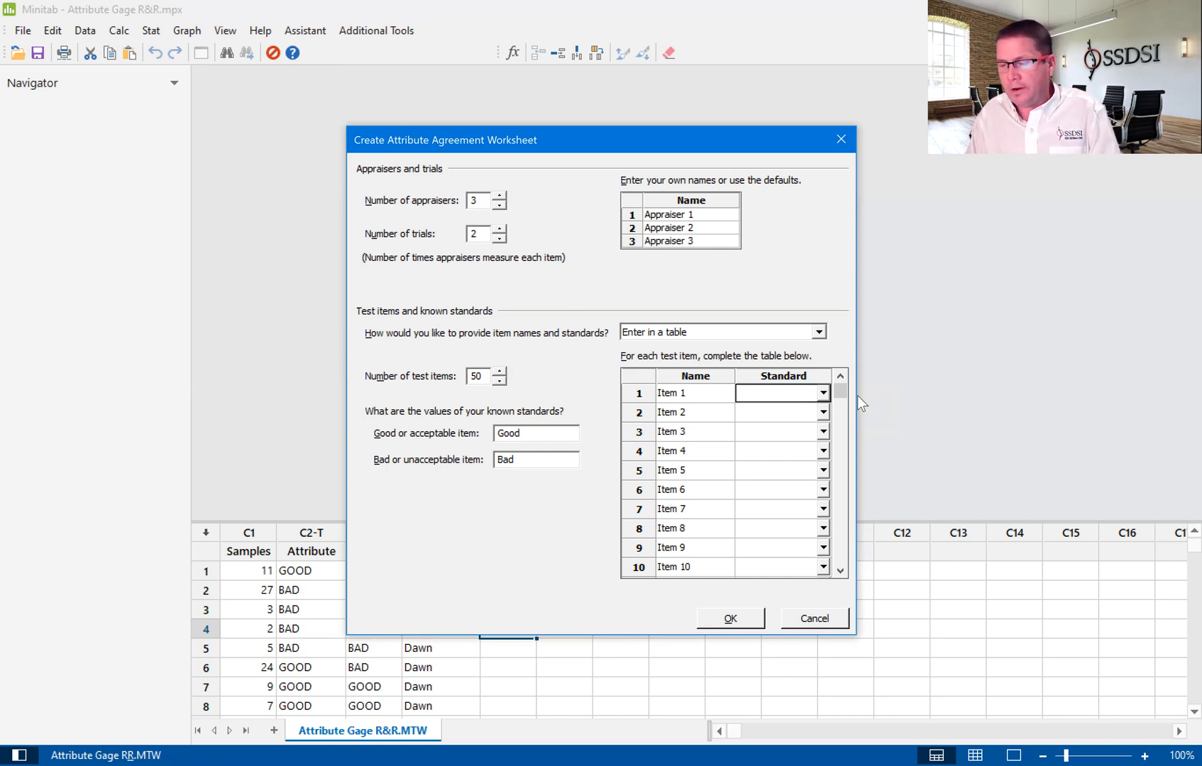
pyautogui.moveTo(816, 397)
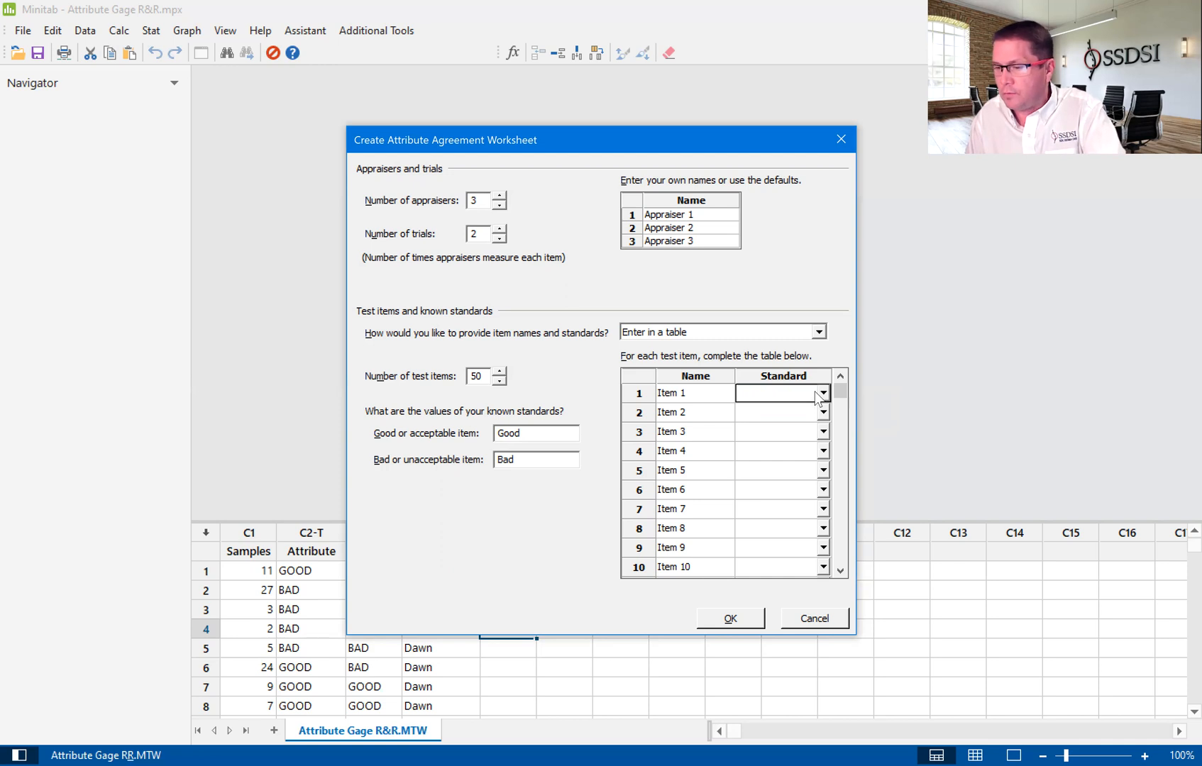
pyautogui.click(823, 393)
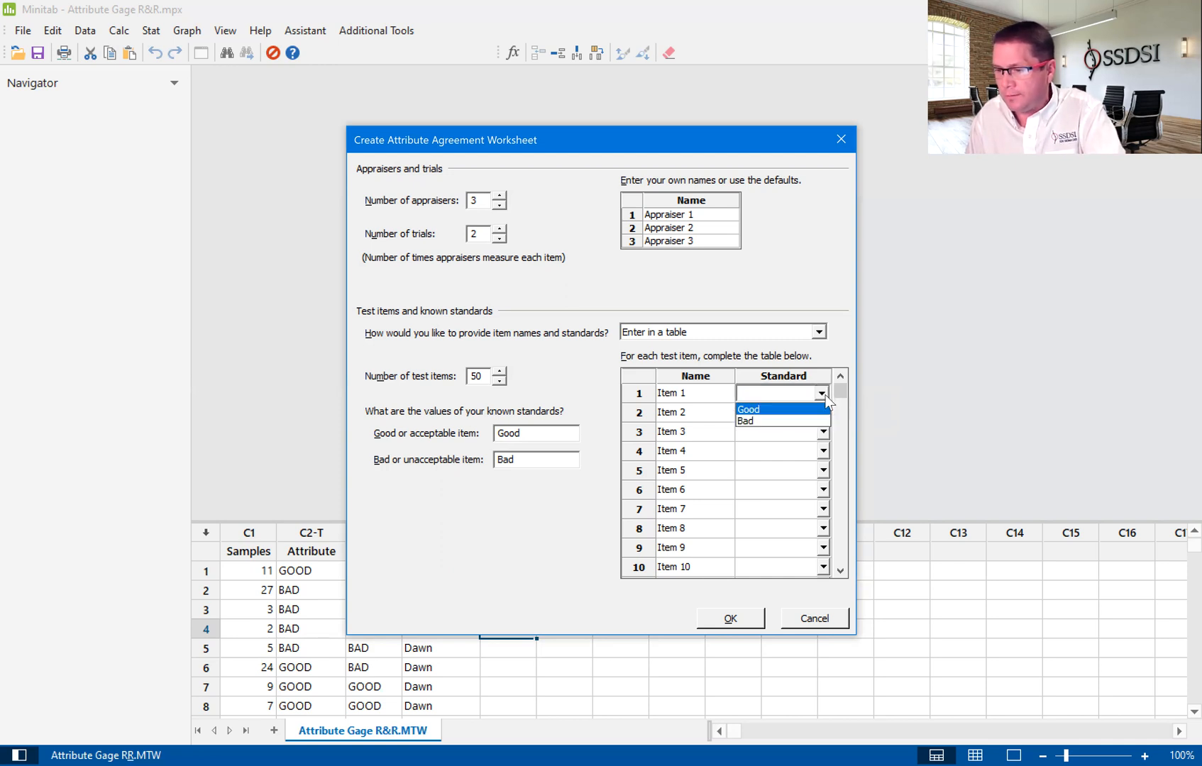
pyautogui.click(822, 392)
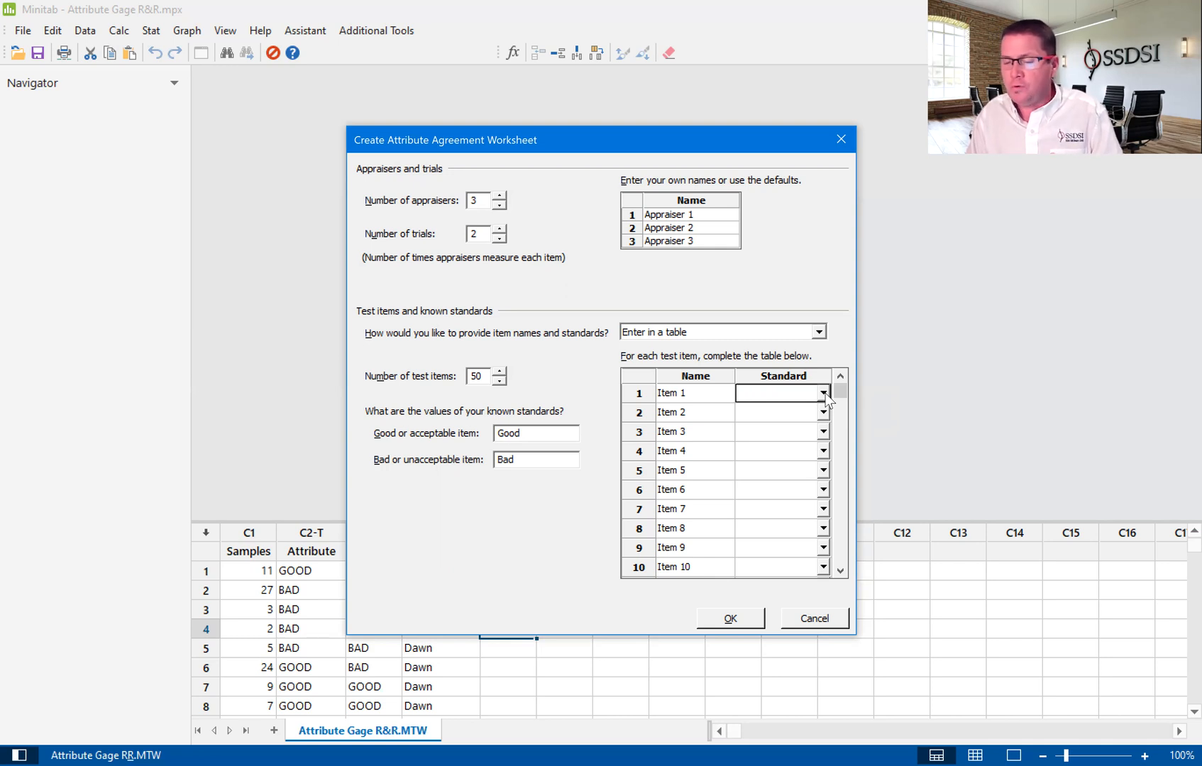
pyautogui.moveTo(826, 645)
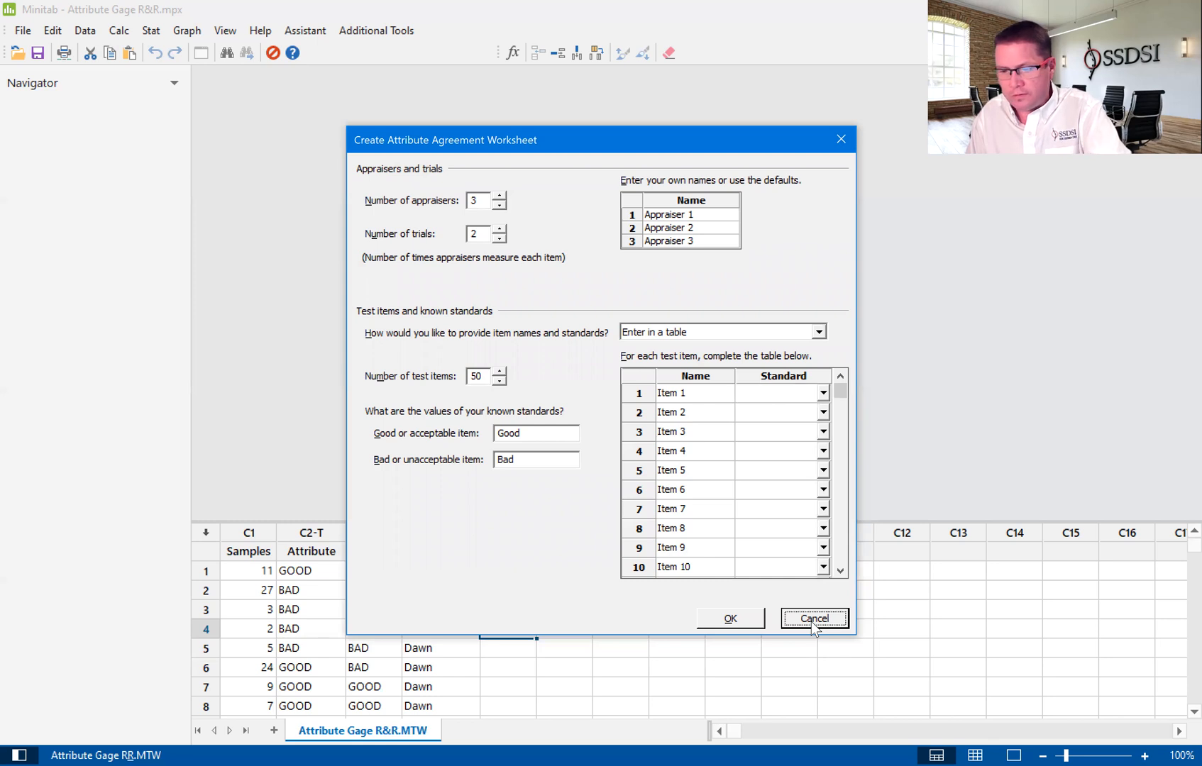
pyautogui.click(813, 619)
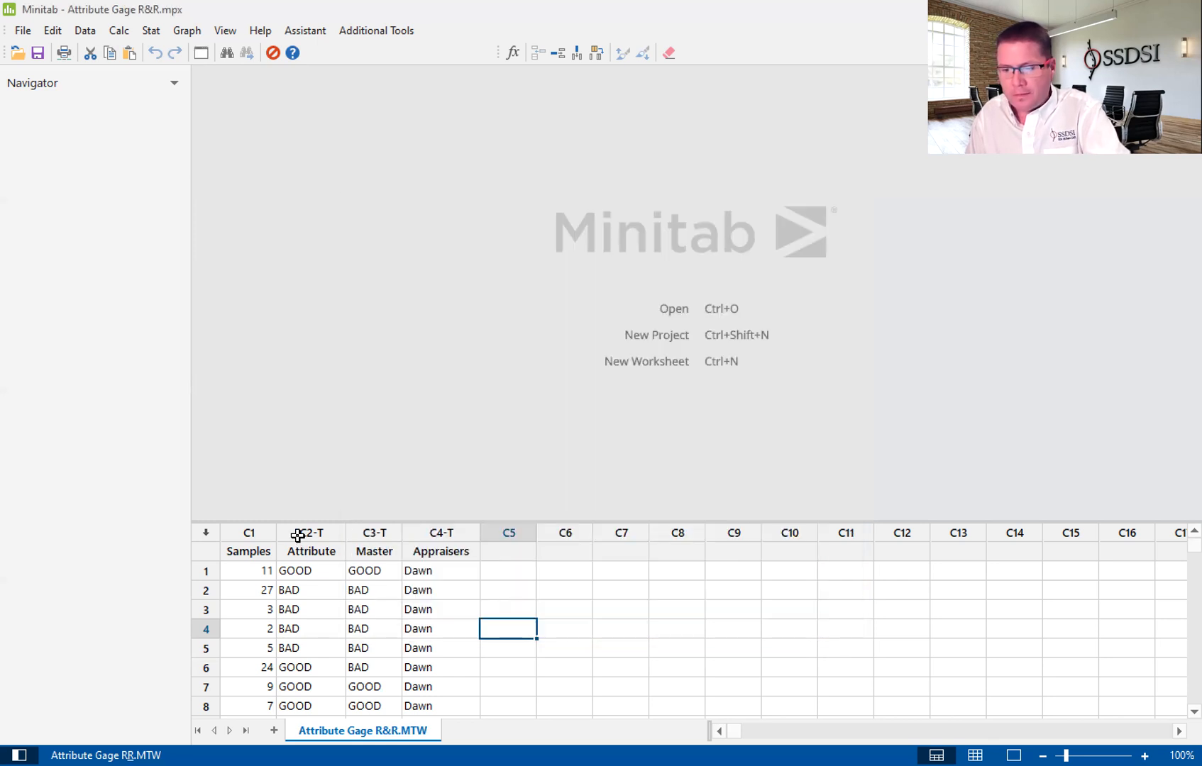
pyautogui.moveTo(249, 532); pyautogui.dragTo(311, 532)
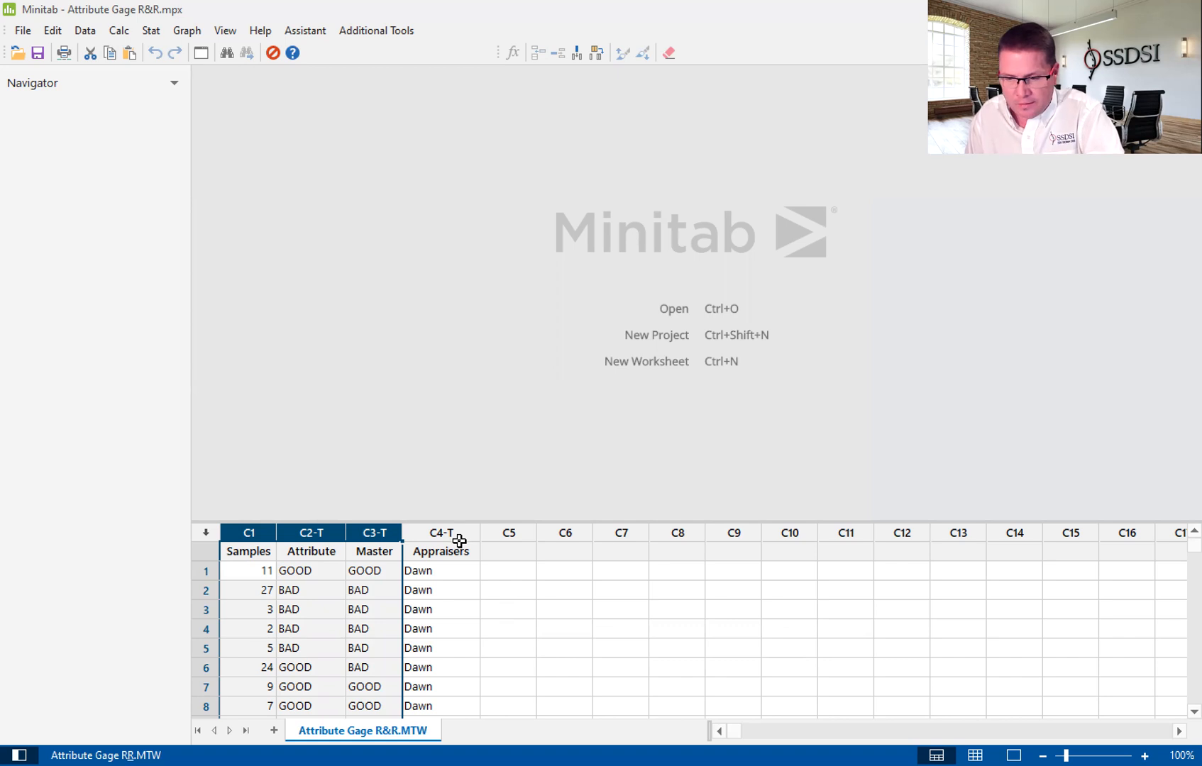
pyautogui.moveTo(452, 551)
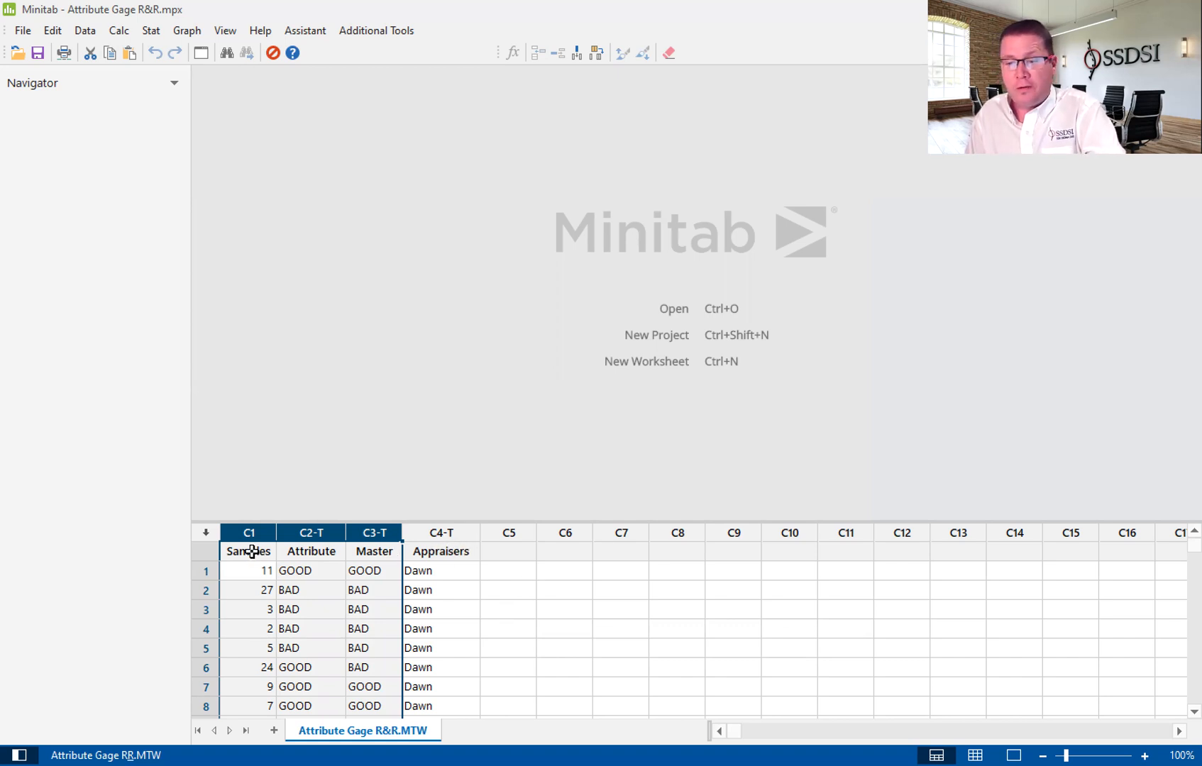
pyautogui.click(440, 551)
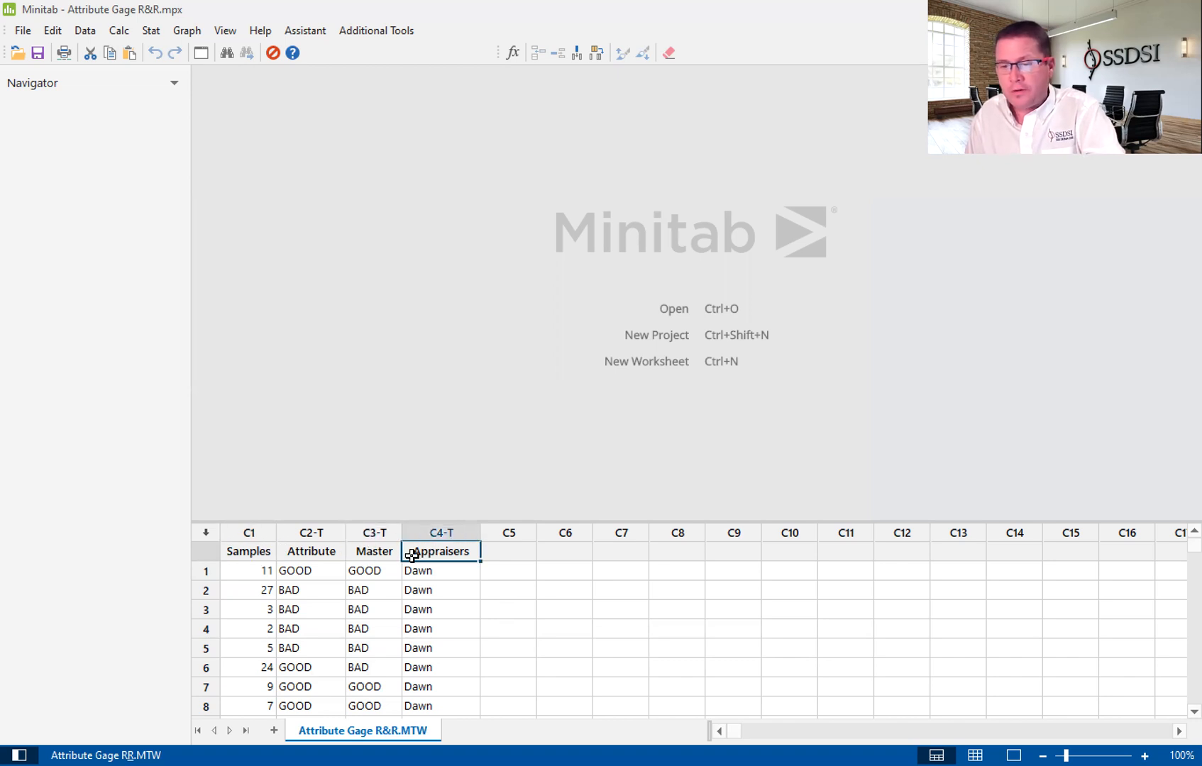
pyautogui.moveTo(311, 571); pyautogui.dragTo(311, 628)
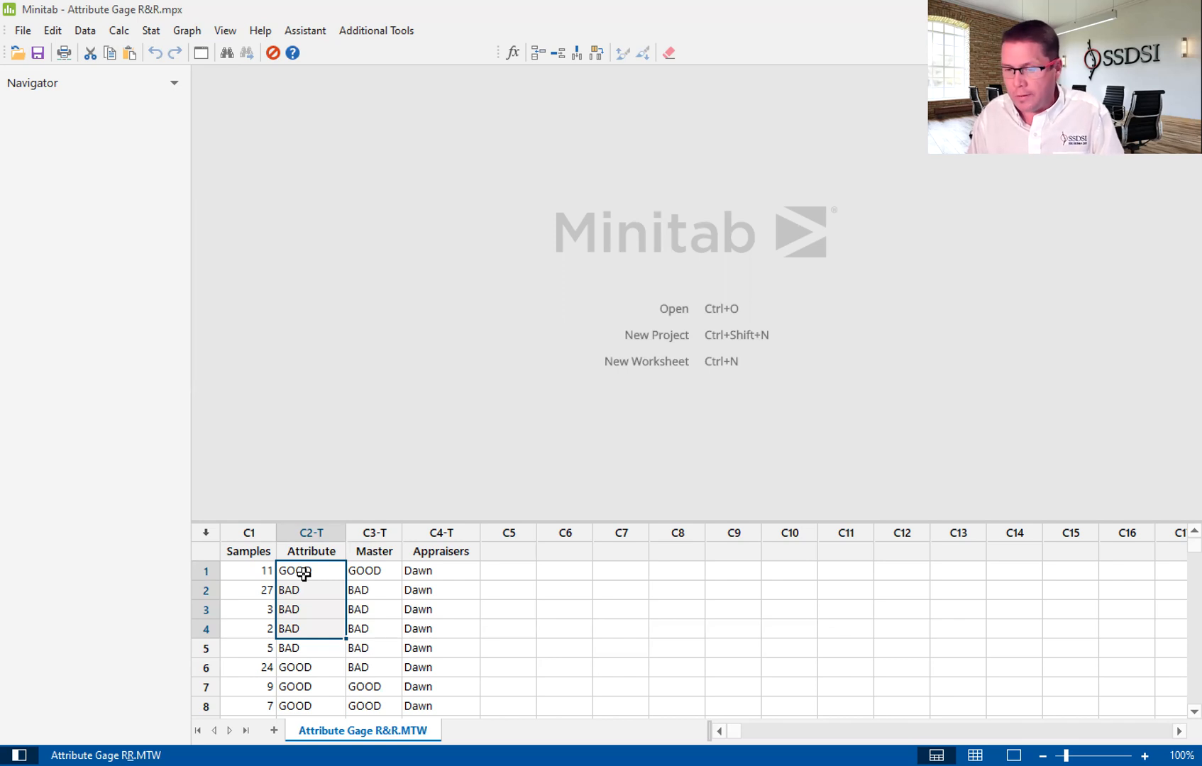
pyautogui.moveTo(319, 548)
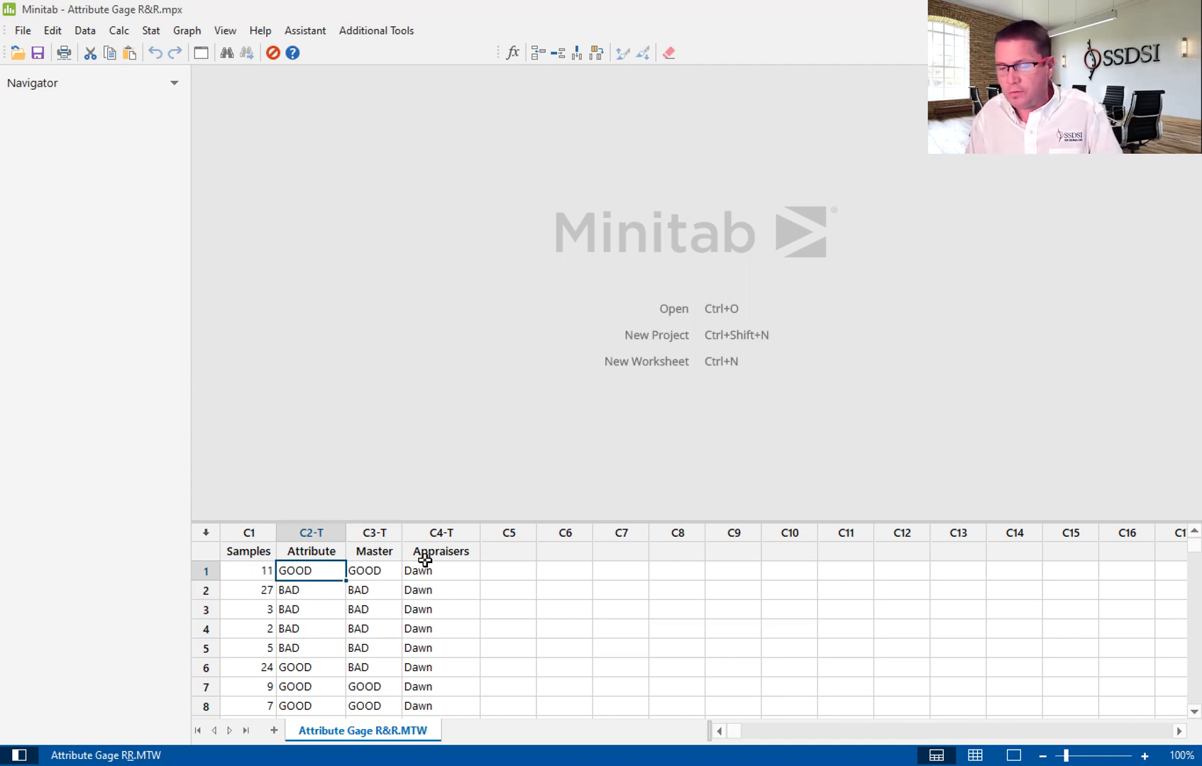
pyautogui.moveTo(139, 229)
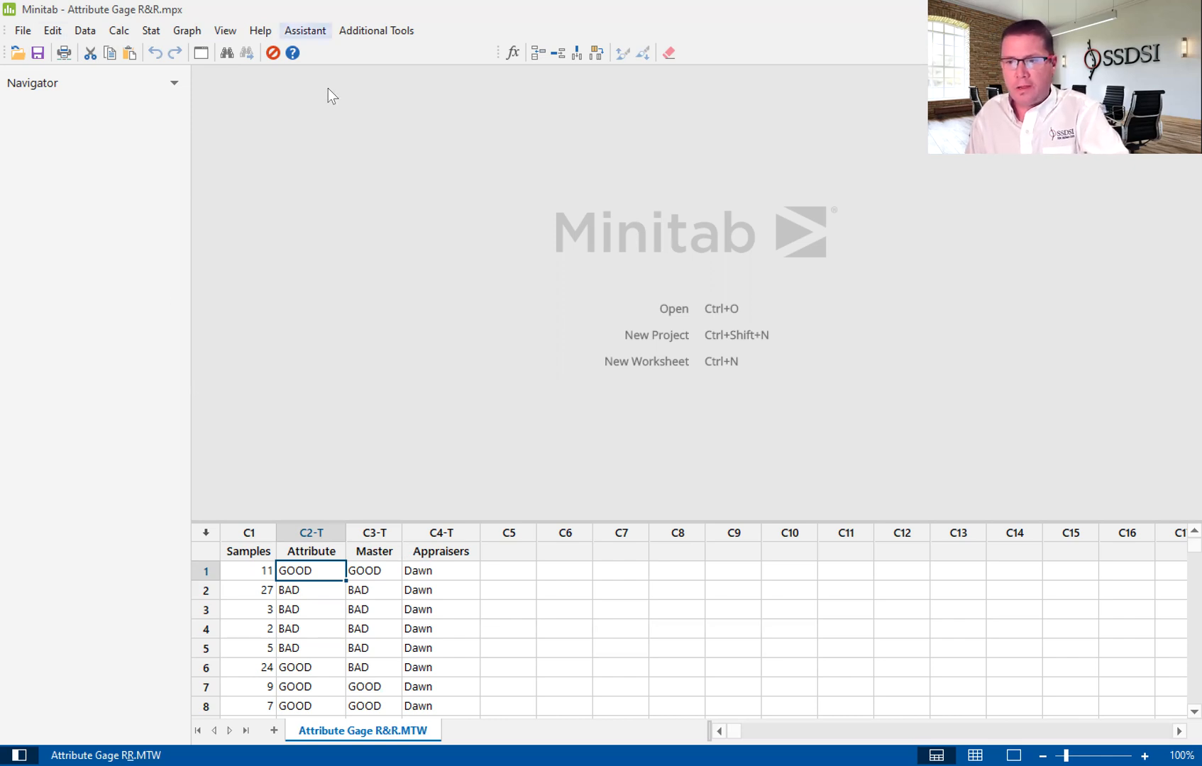
# - Start the attribute agreement analysis from the MSA chooser and set GOOD as the acceptable value
pyautogui.click(303, 30)
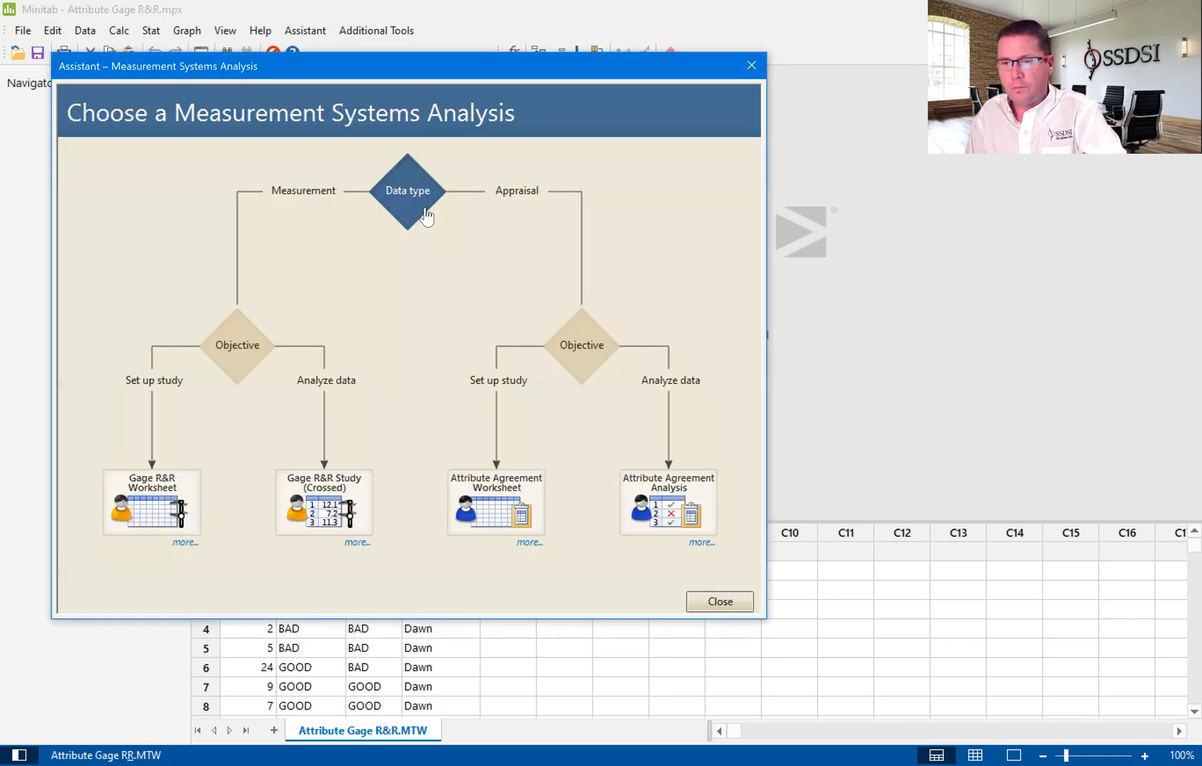
pyautogui.moveTo(674, 456)
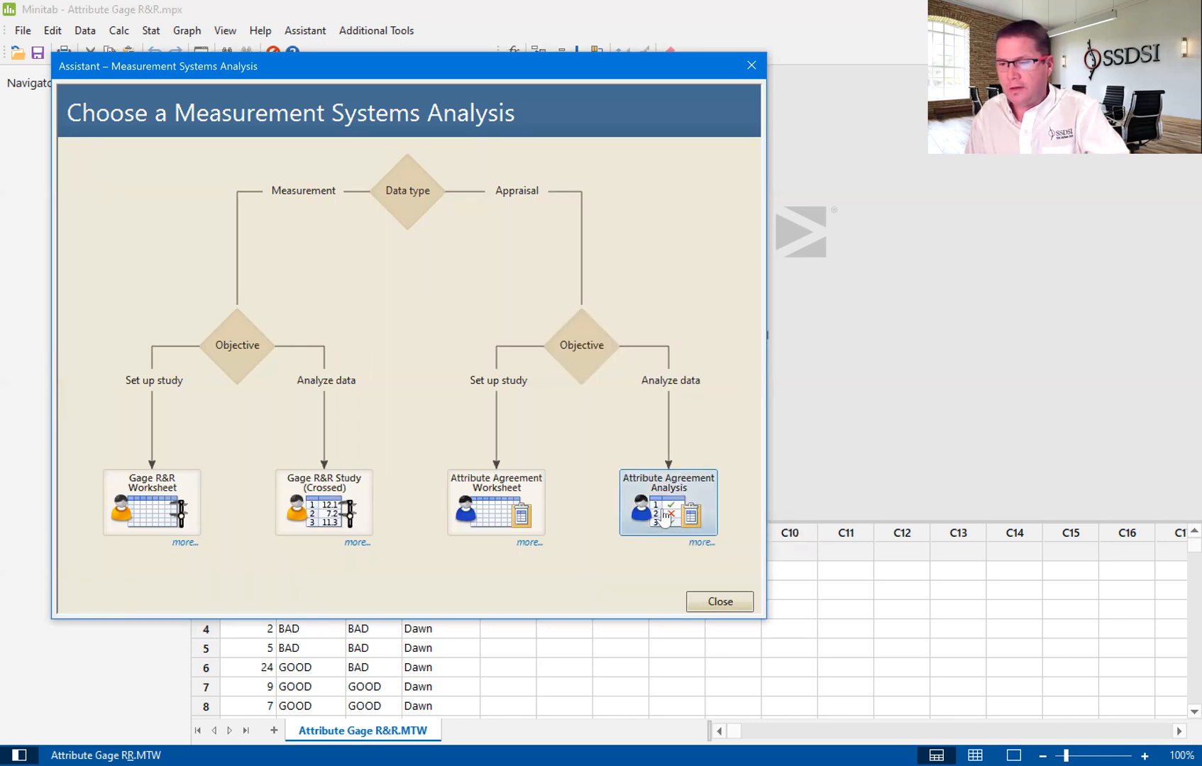
pyautogui.click(665, 502)
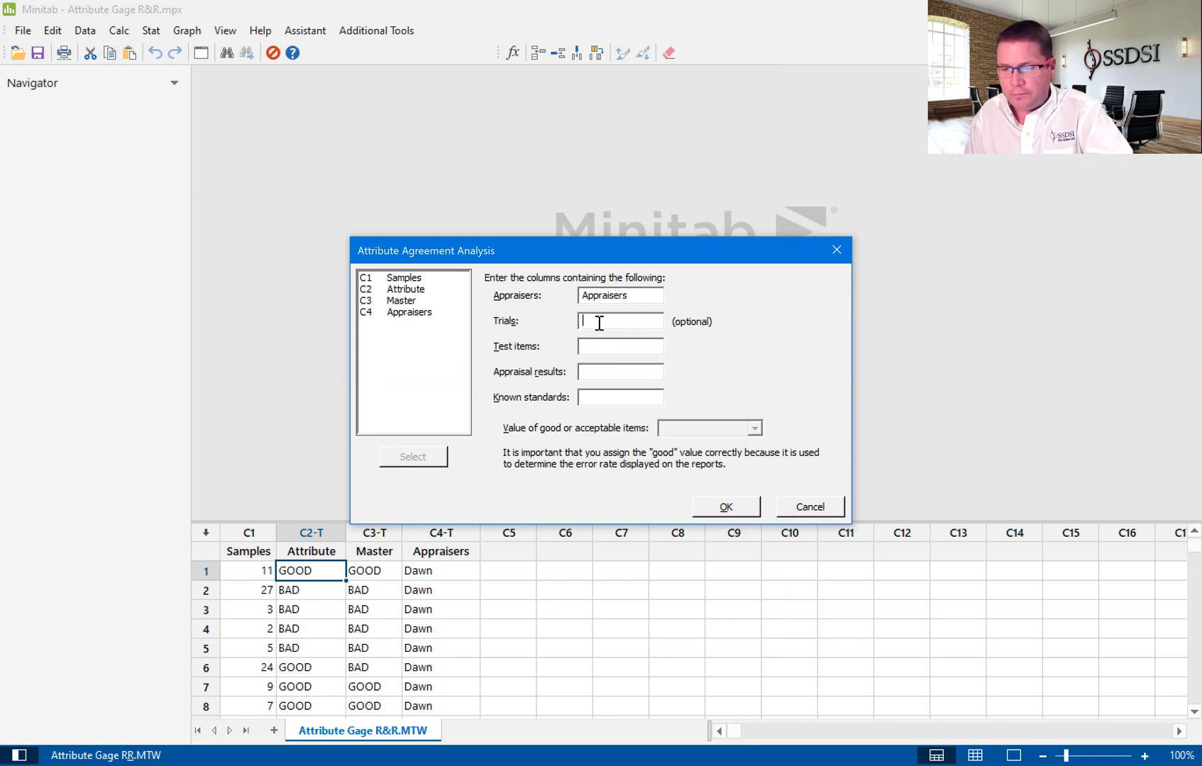
pyautogui.moveTo(606, 364)
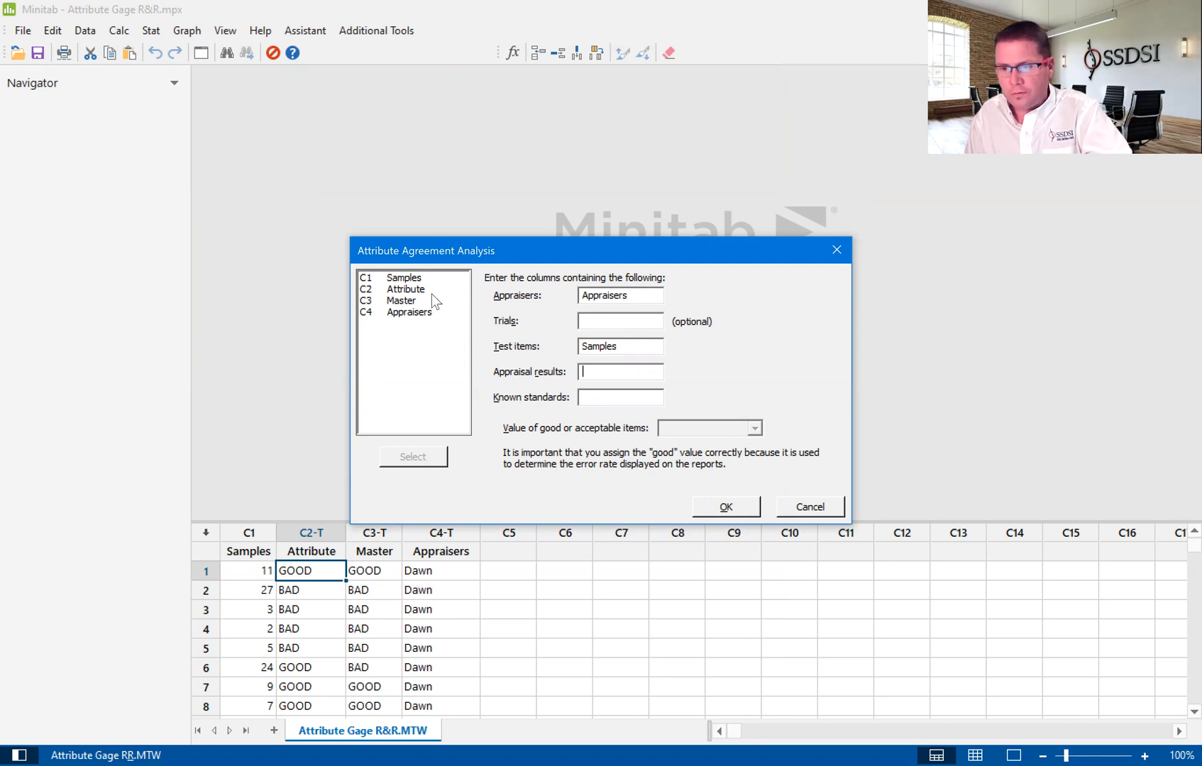
pyautogui.moveTo(437, 301)
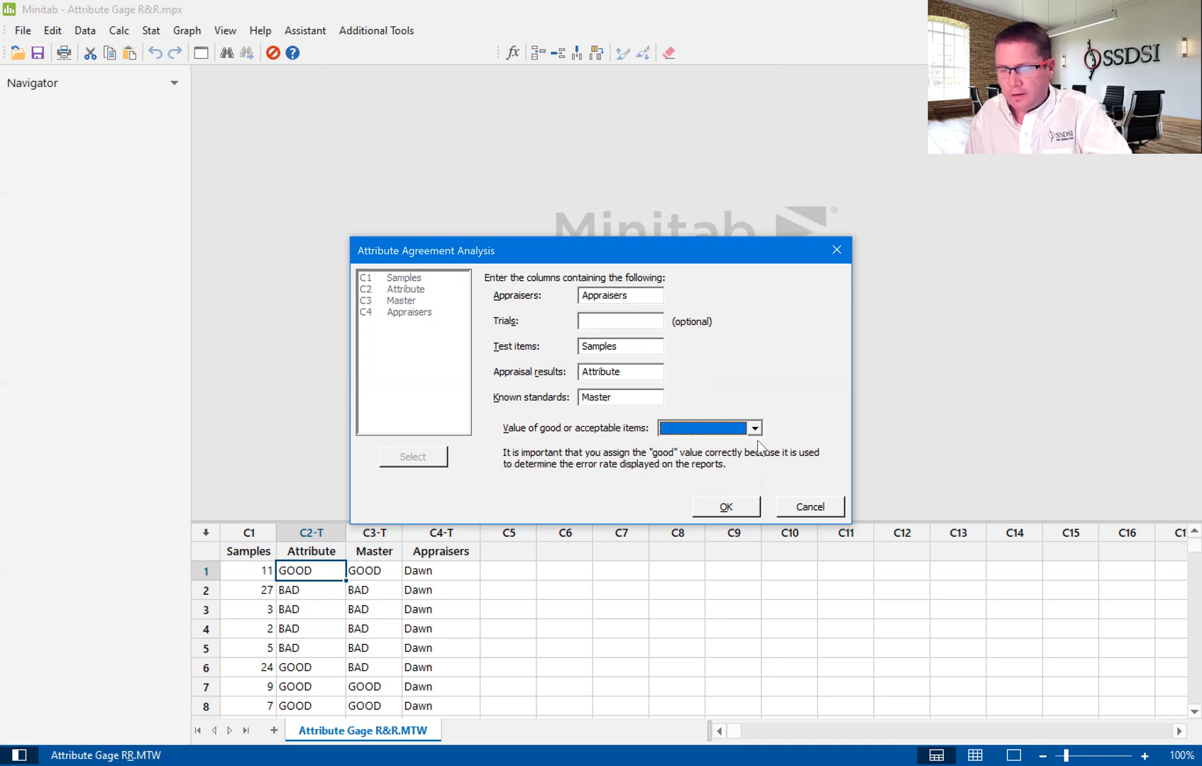
pyautogui.click(752, 429)
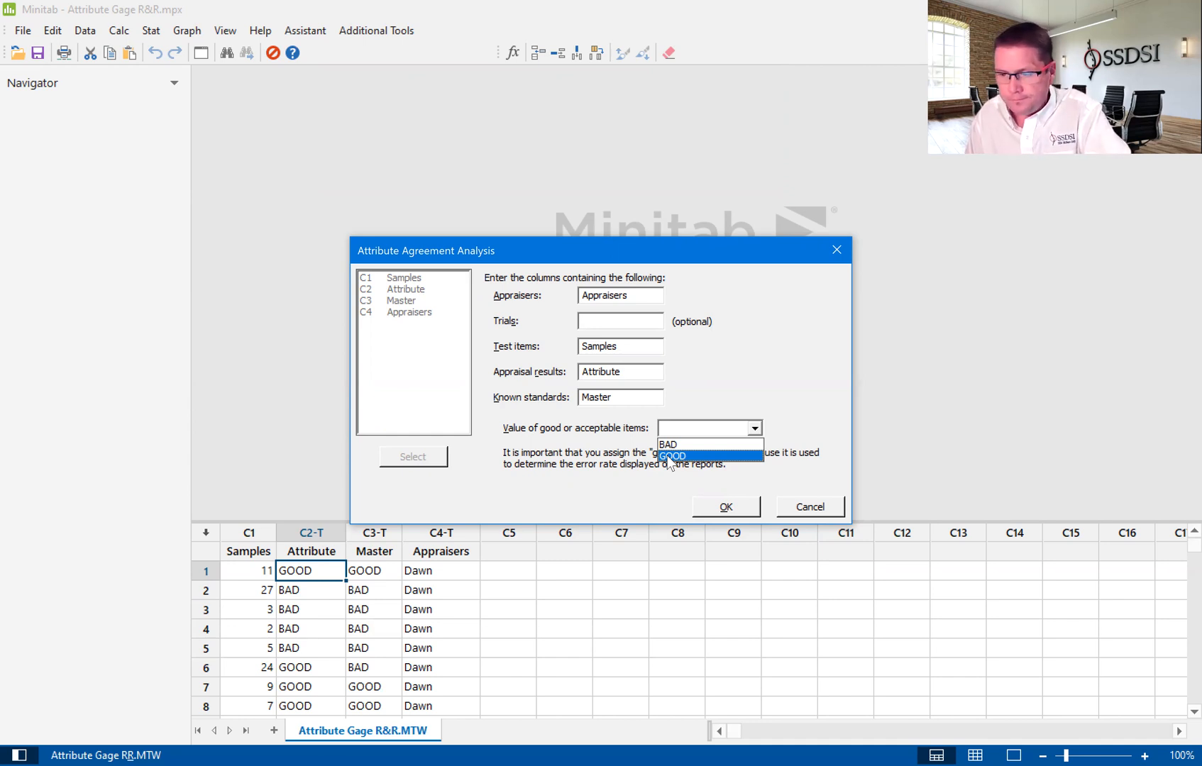
pyautogui.click(673, 456)
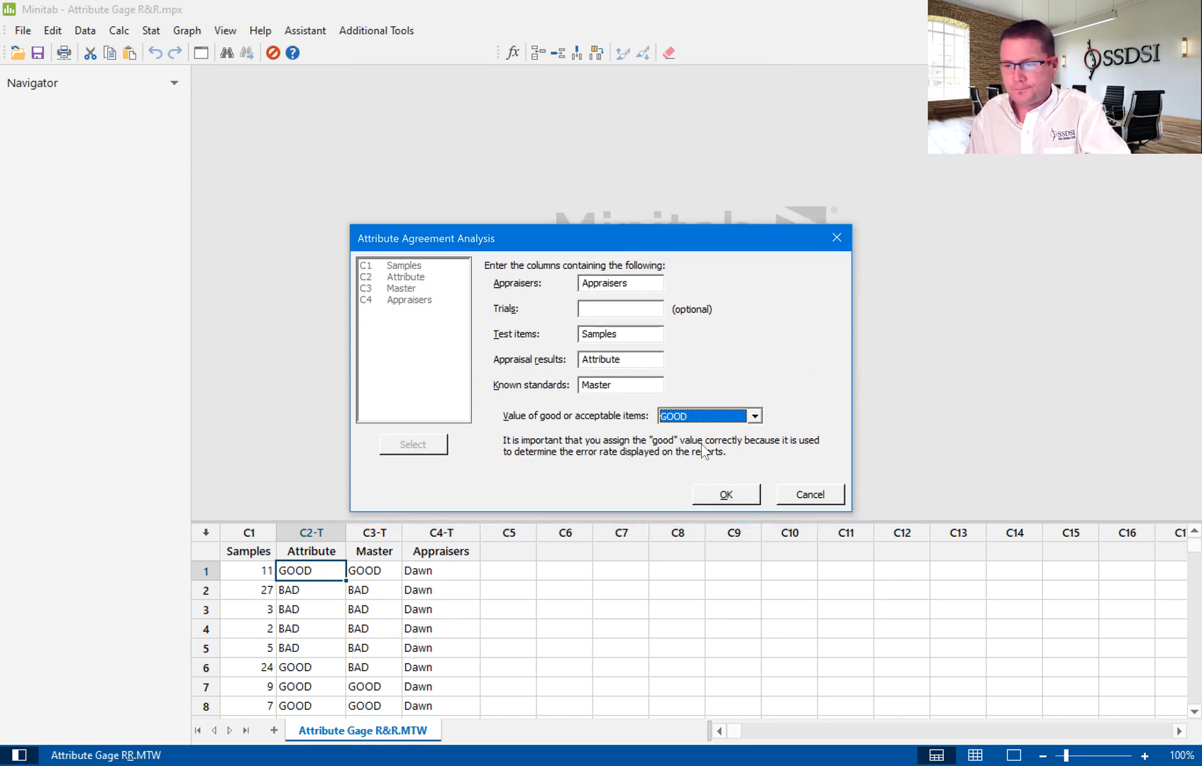
# - Run the attribute agreement analysis to generate its report card on item mix and accuracy and error rates
pyautogui.click(724, 494)
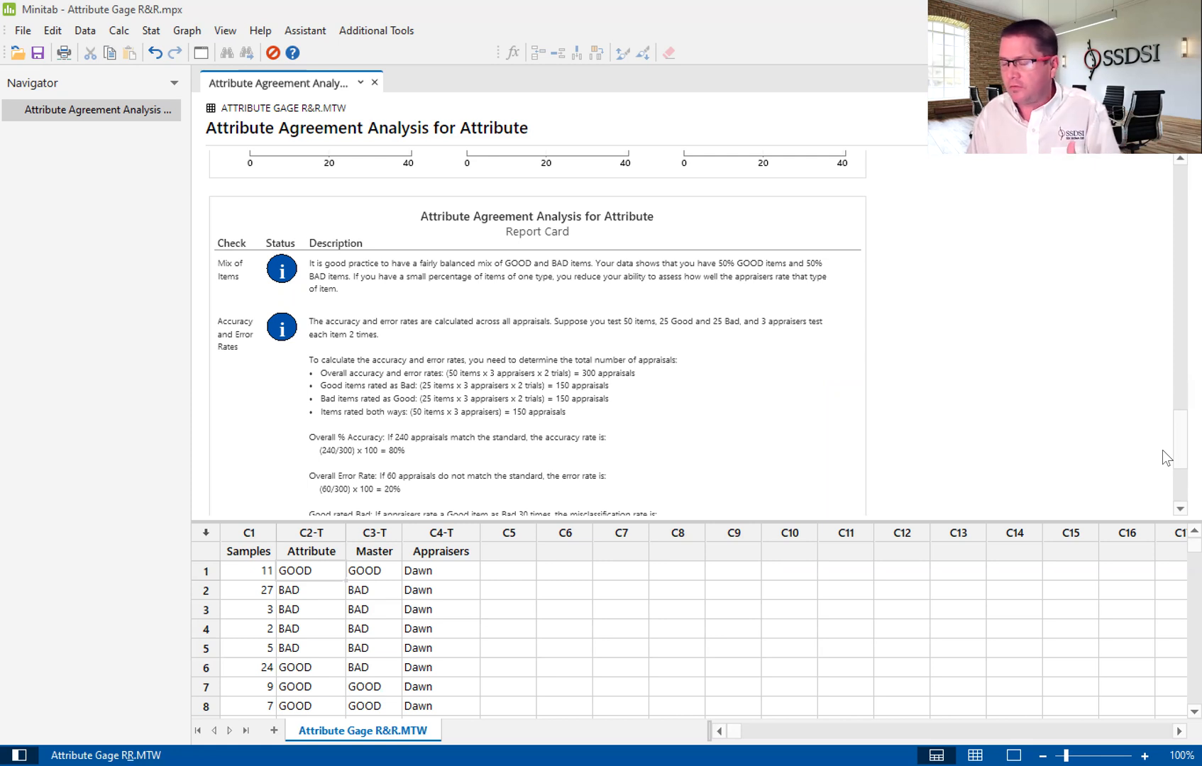
pyautogui.moveTo(815, 103)
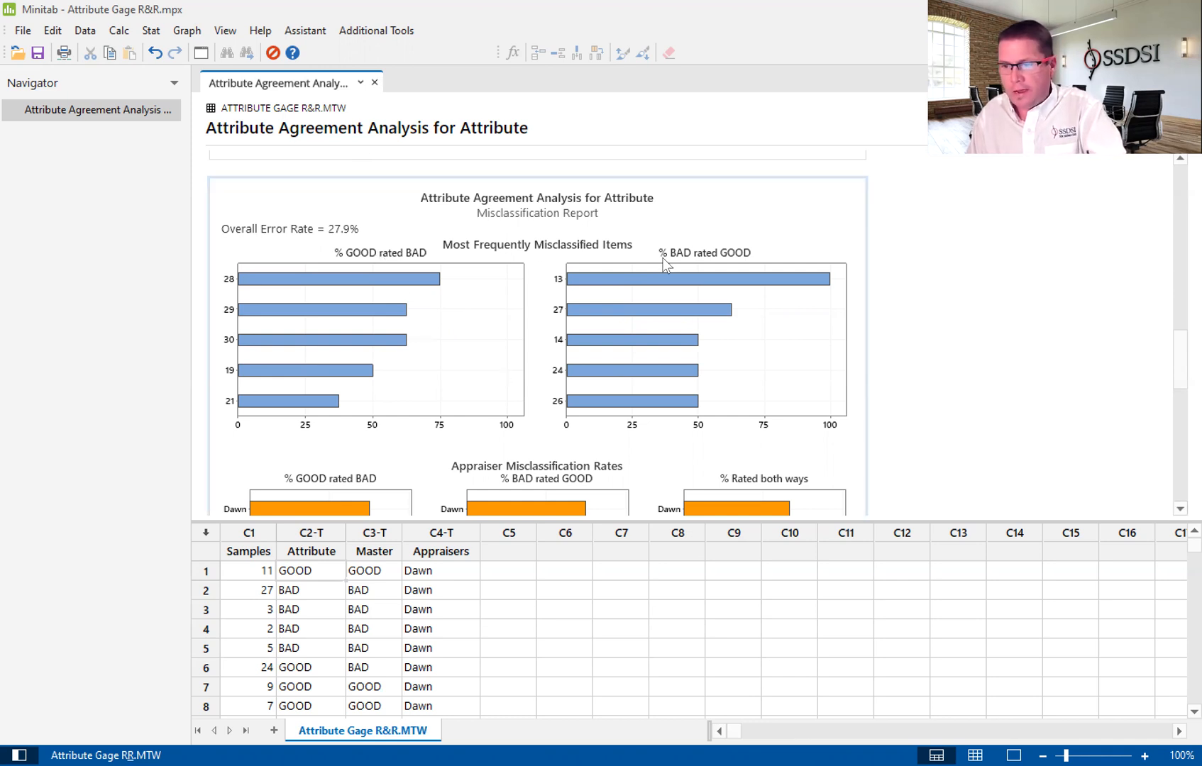
# - Scroll through the misclassification report (27.9% overall error rate) down to the accuracy report by appraiser
pyautogui.scroll(-3)
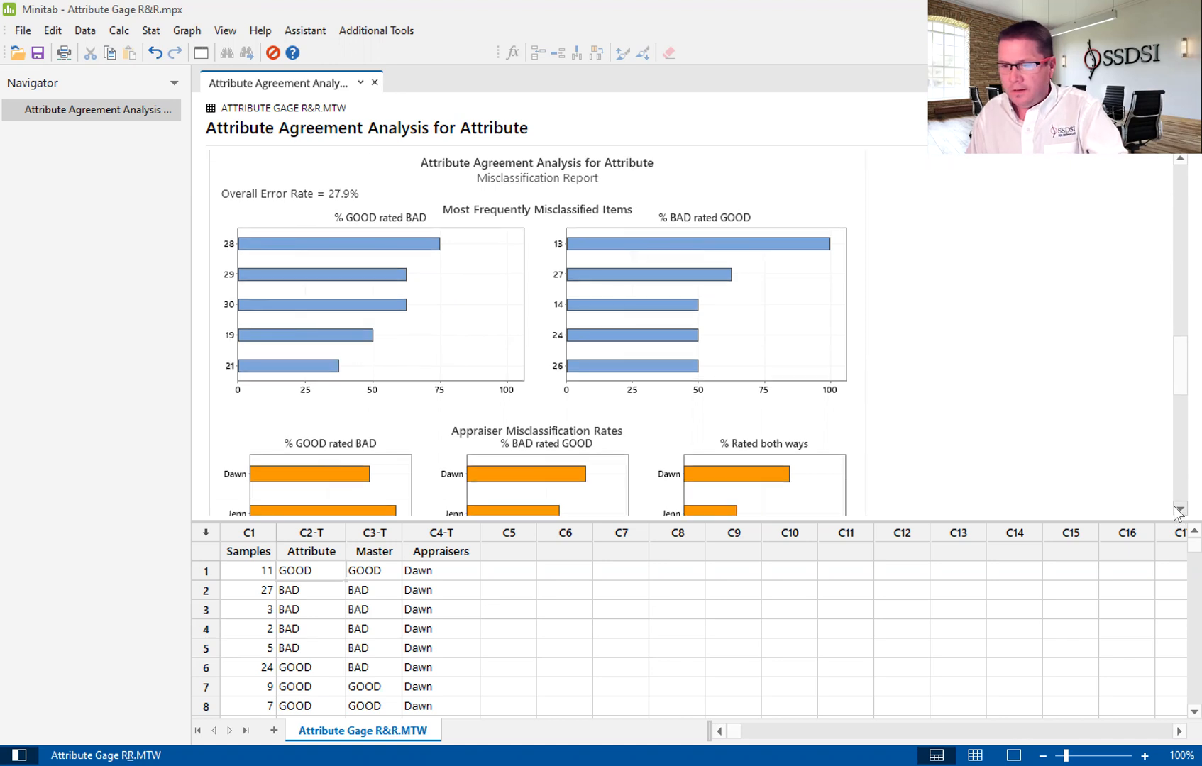
pyautogui.scroll(-3)
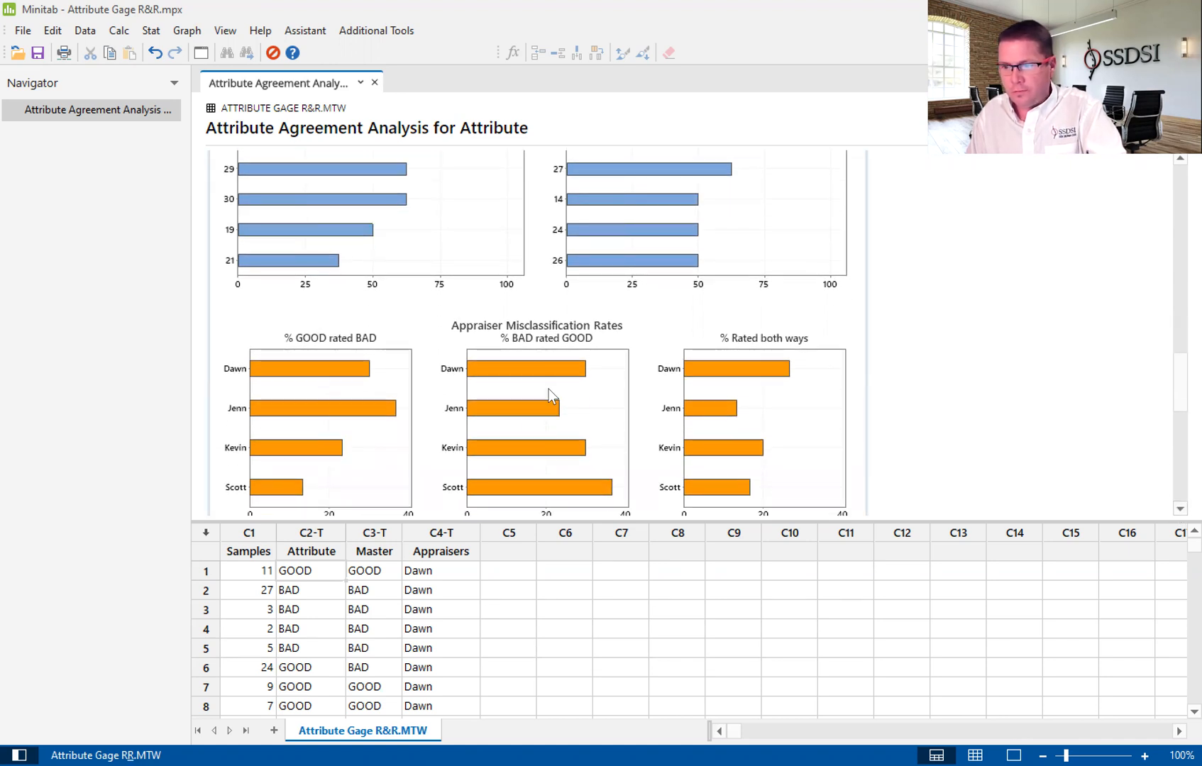
pyautogui.moveTo(566, 432)
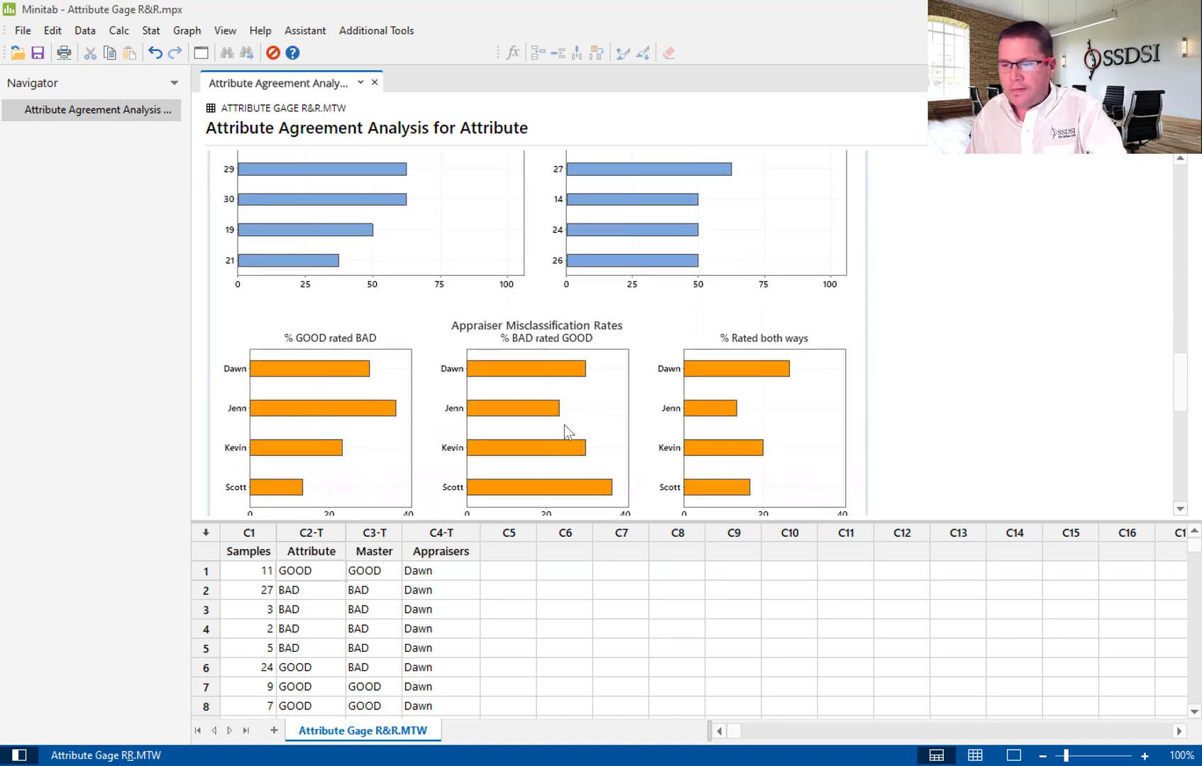
pyautogui.scroll(-3)
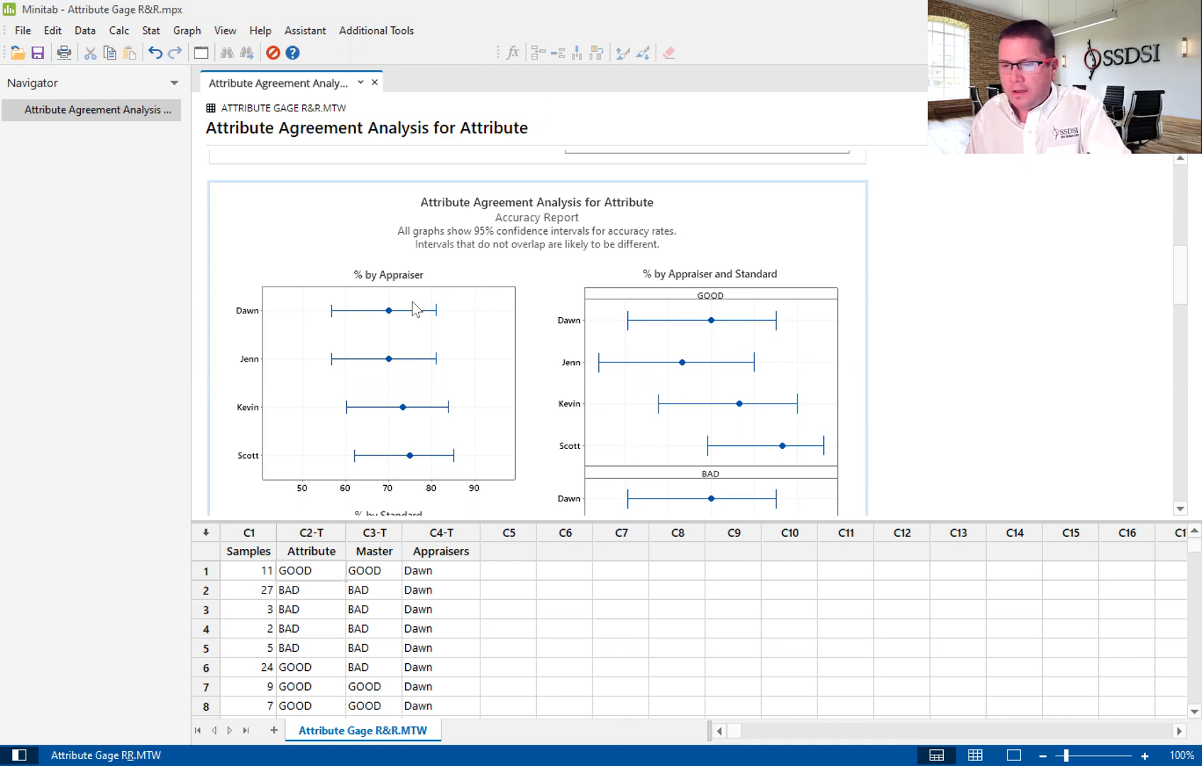
pyautogui.moveTo(387, 311)
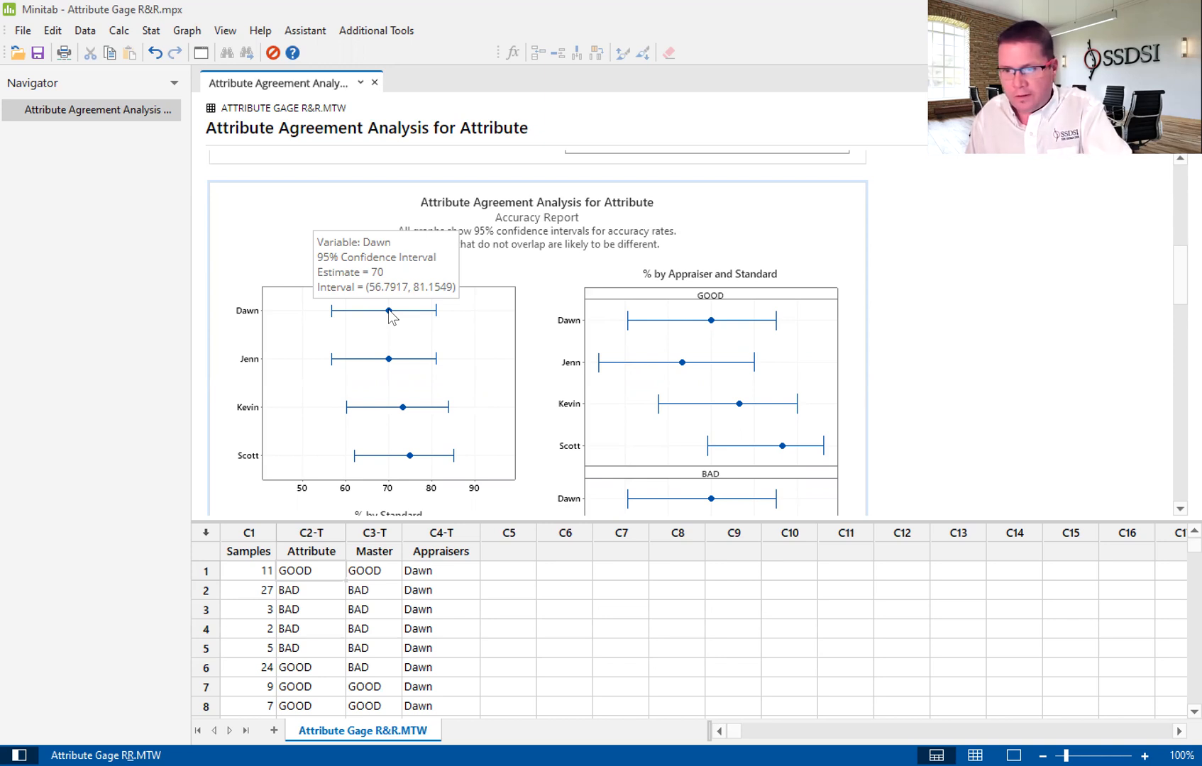
pyautogui.moveTo(469, 298)
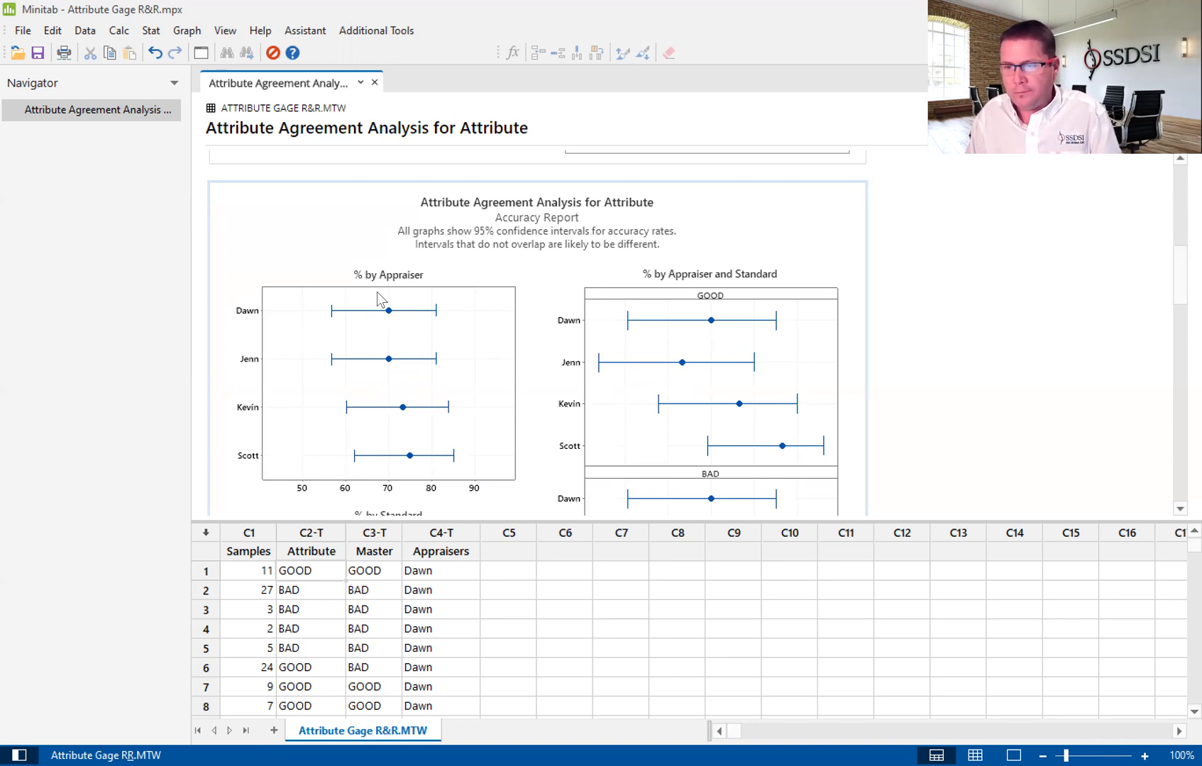
pyautogui.moveTo(361, 298)
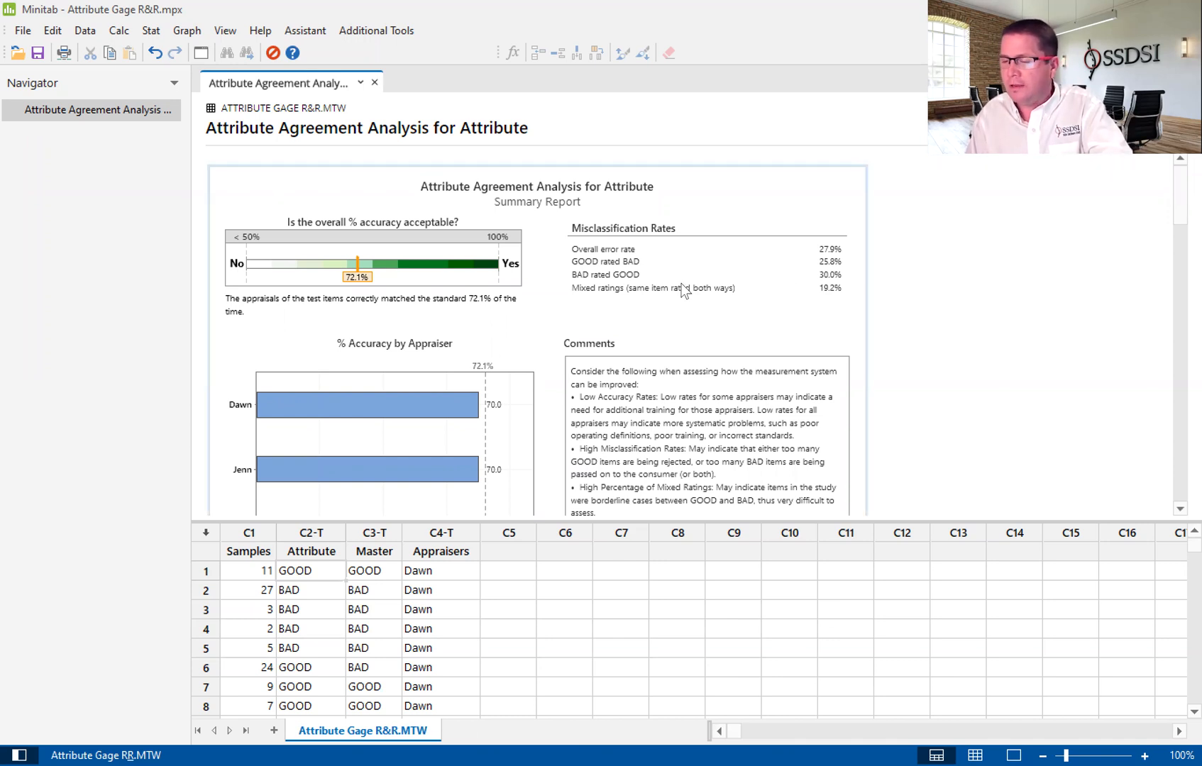
pyautogui.moveTo(709, 272)
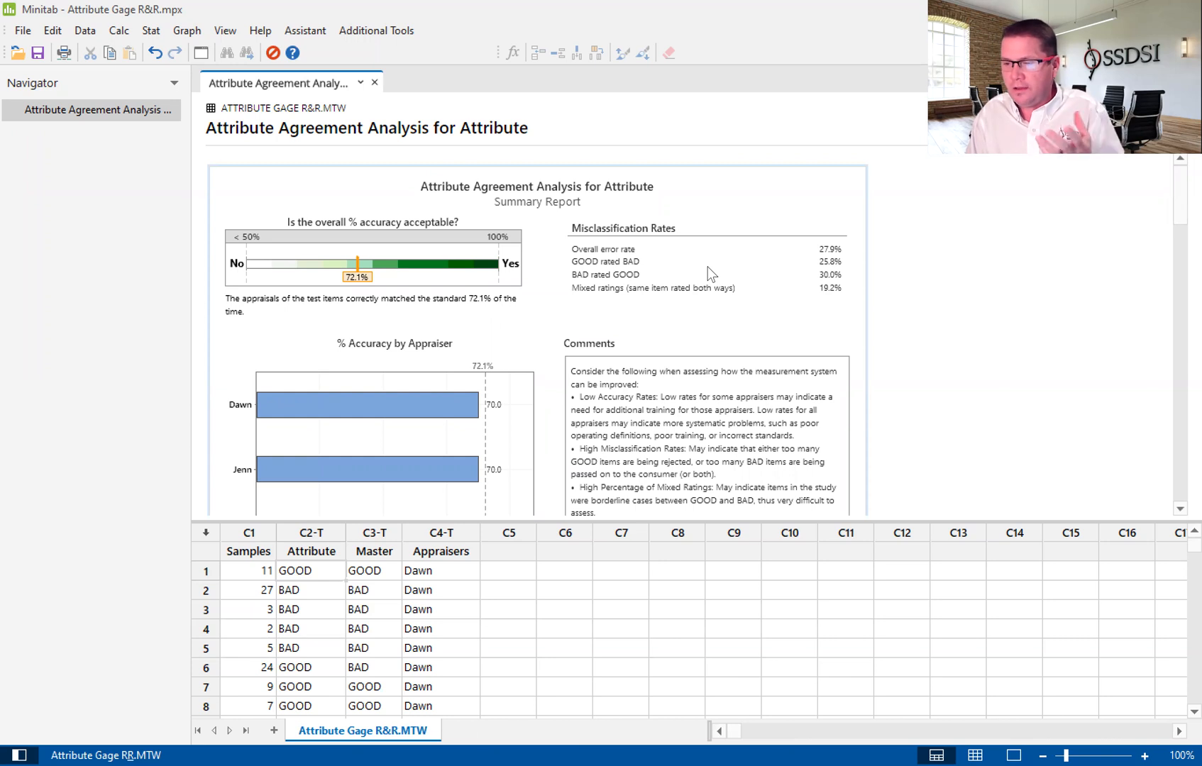
pyautogui.moveTo(789, 235)
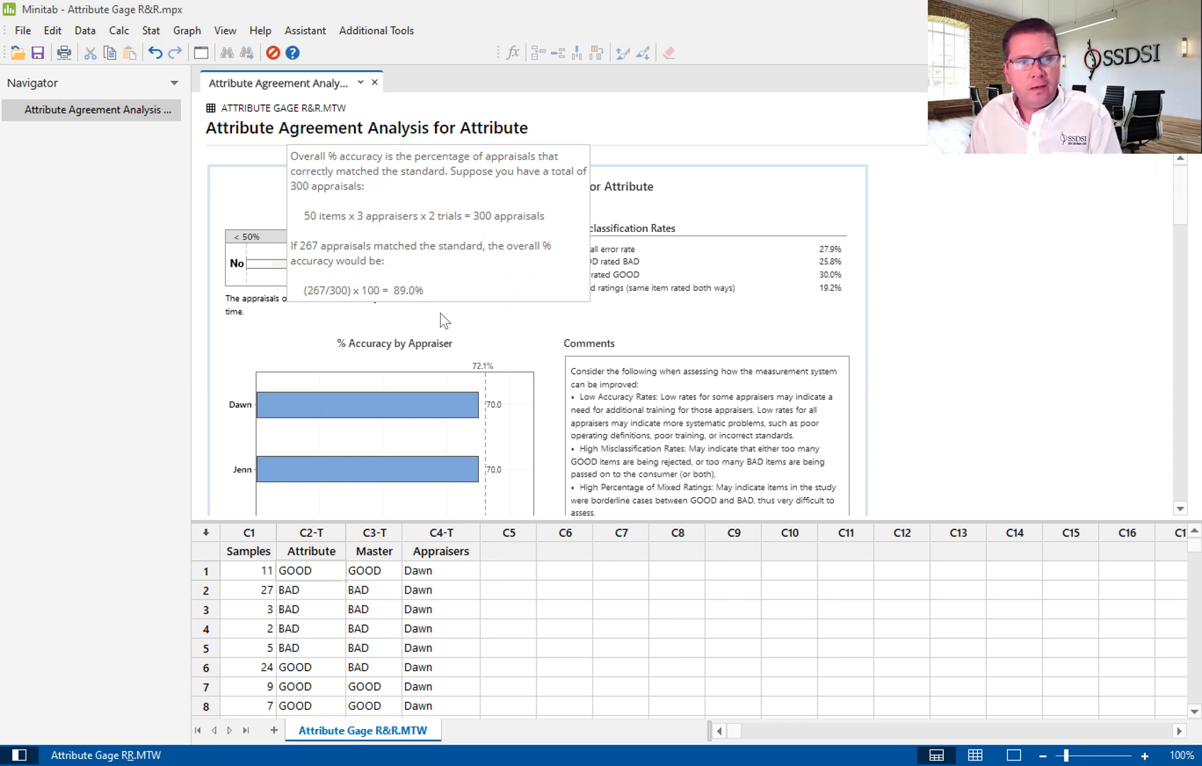
pyautogui.moveTo(428, 98)
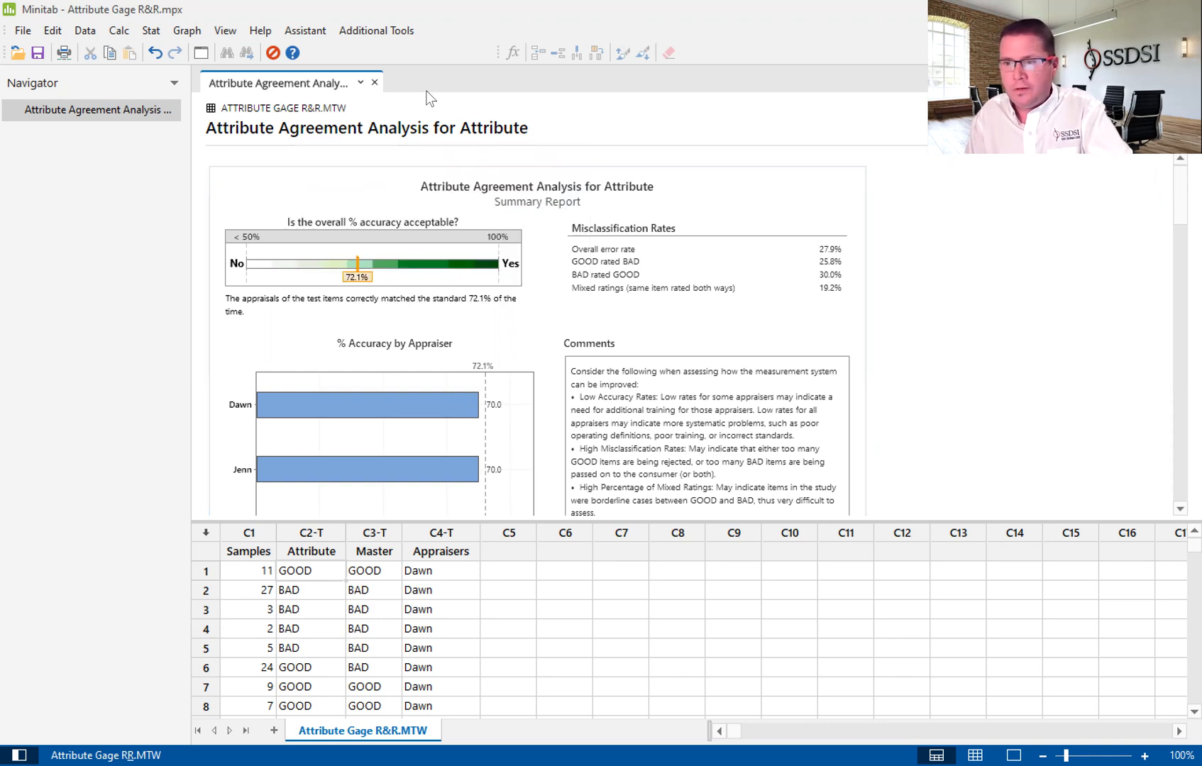